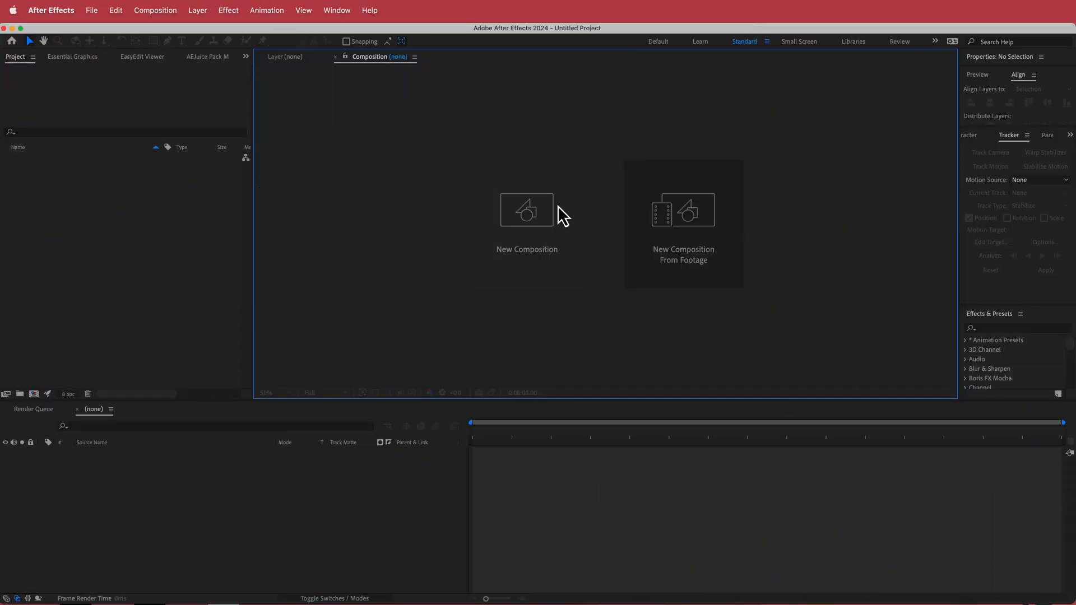
- Create Comp 1 at 1920×1080, 30 fps, lasting 15 seconds
click(526, 211)
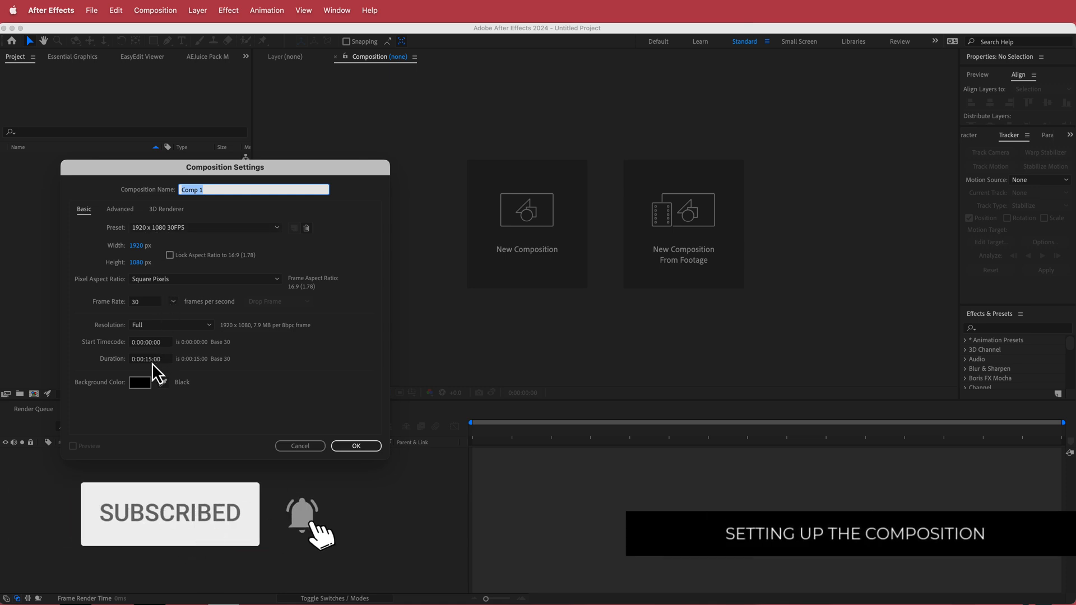
click(355, 446)
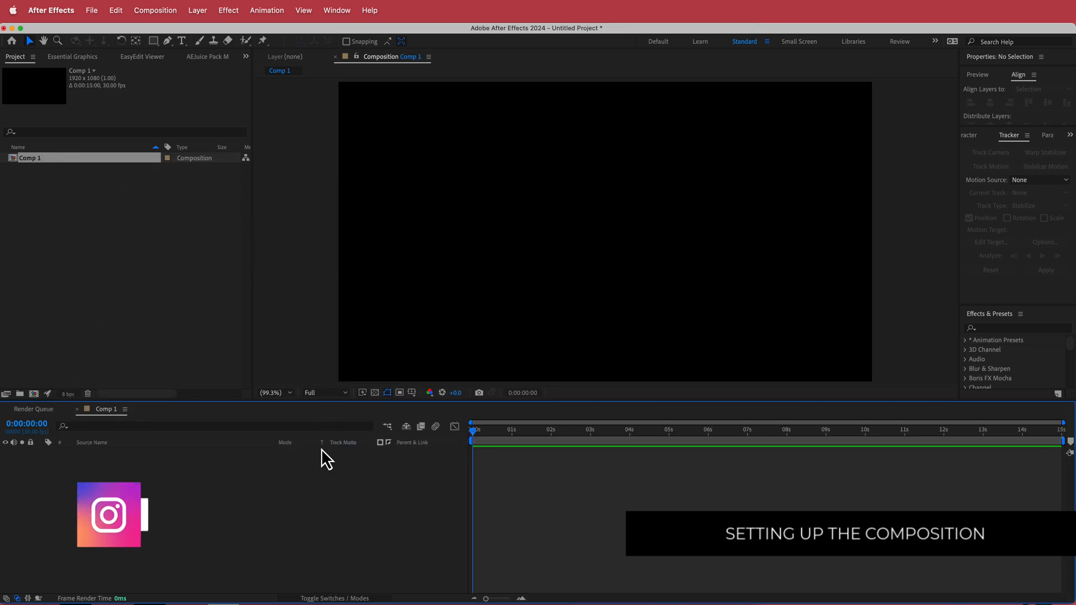
- Add a new full-frame solid layer named BG
right_click(326, 458)
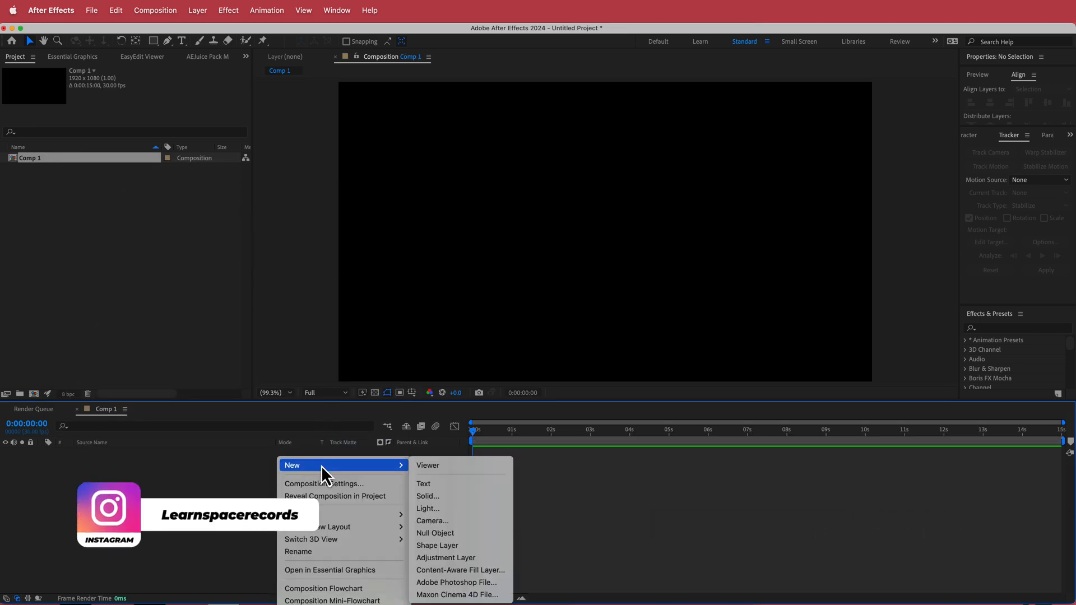
click(427, 495)
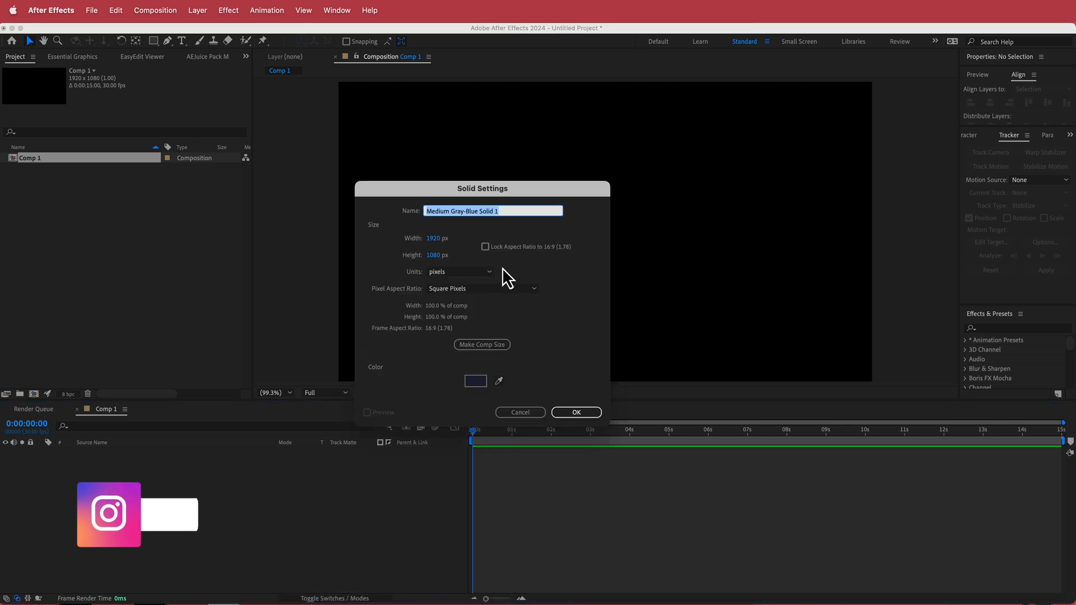
text(BG)
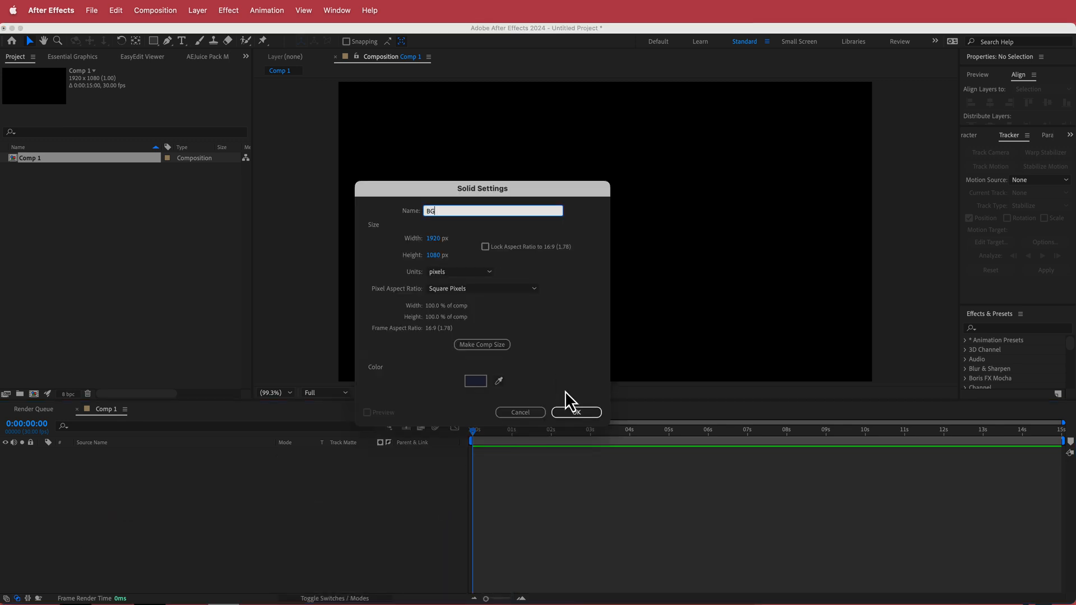
click(575, 411)
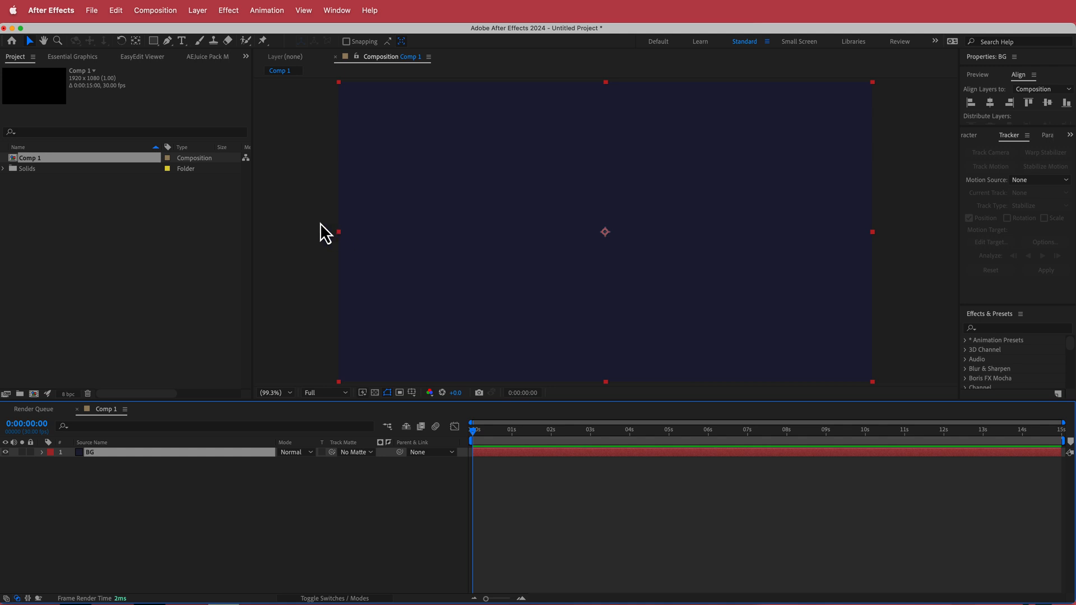
- Apply a Fill effect to BG with dark navy colour 1F2544
text(fil)
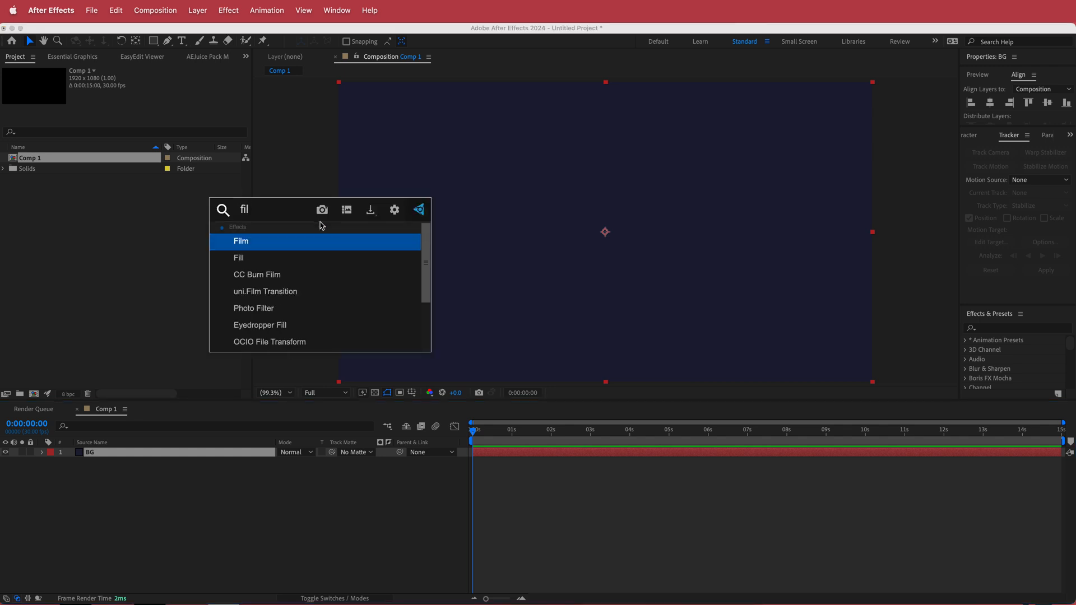
double_click(238, 257)
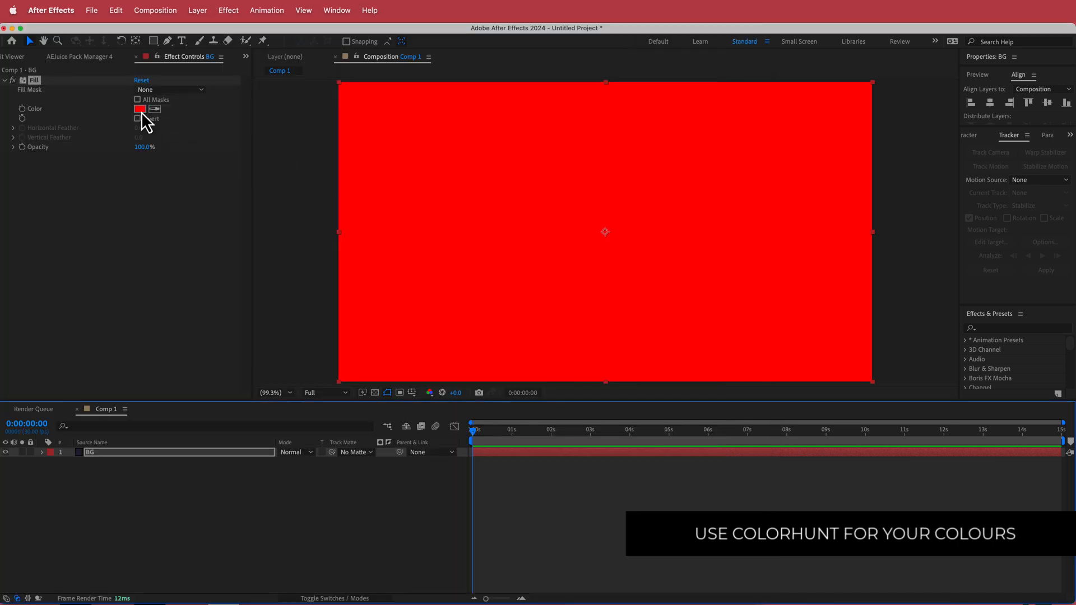
click(141, 110)
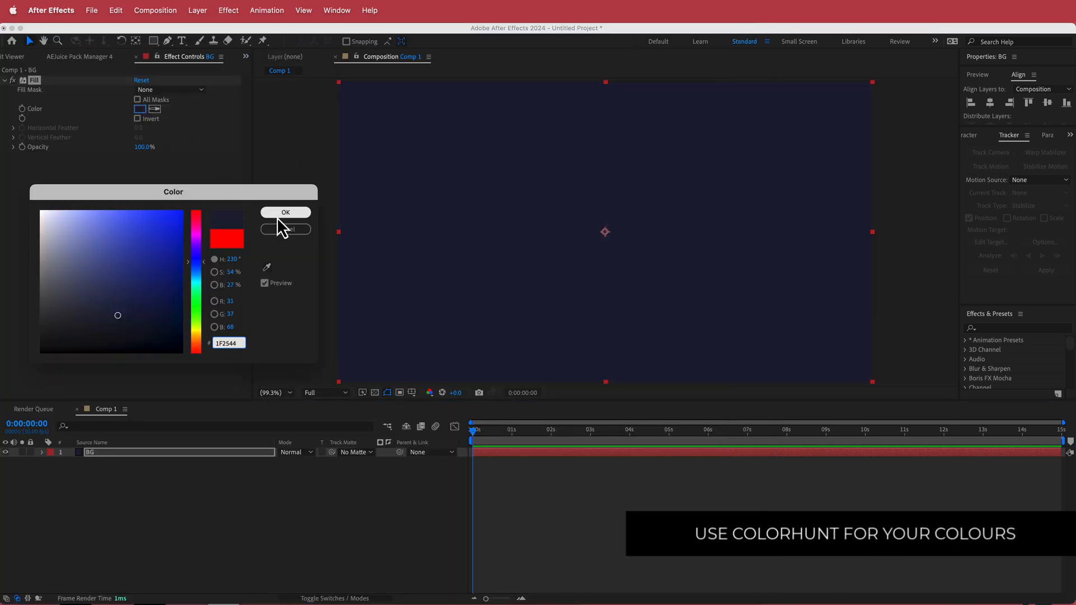
click(285, 212)
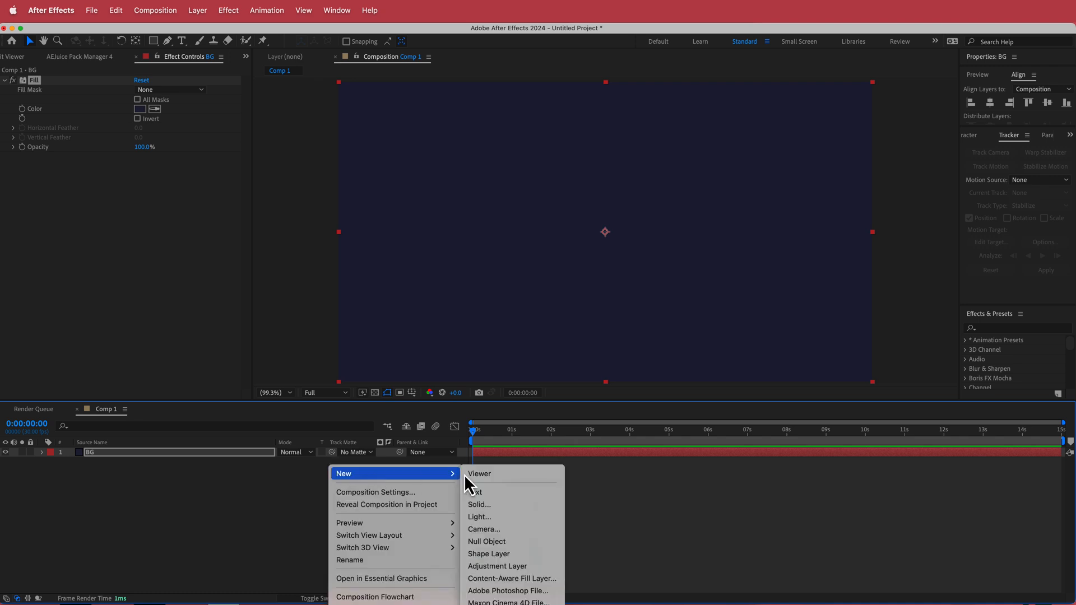
- Add a WAVES solid running Radio Waves with purple 81689D stroke rings
click(479, 504)
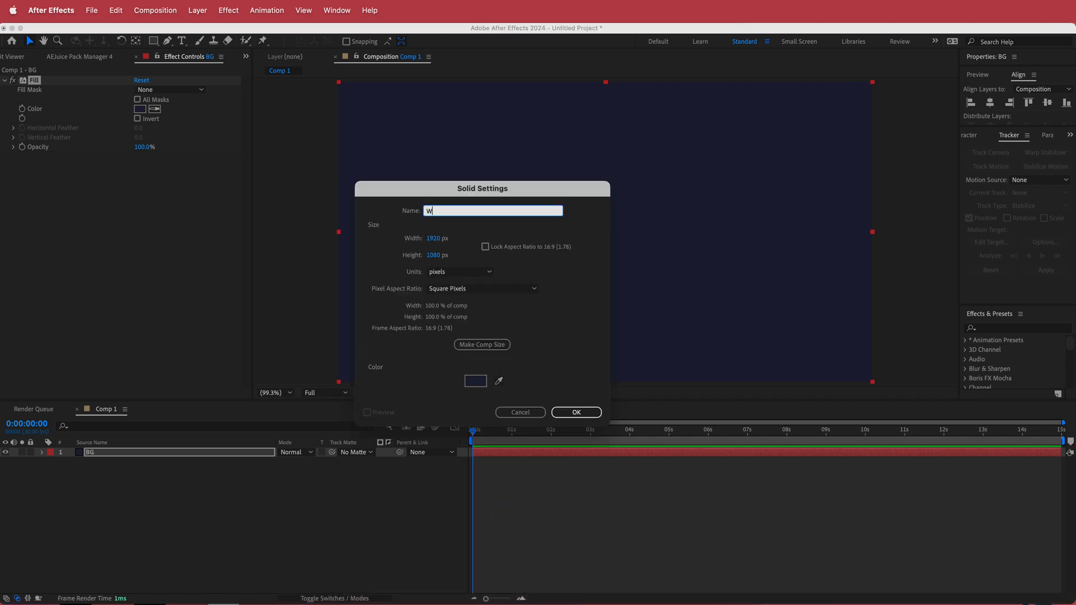
click(575, 412)
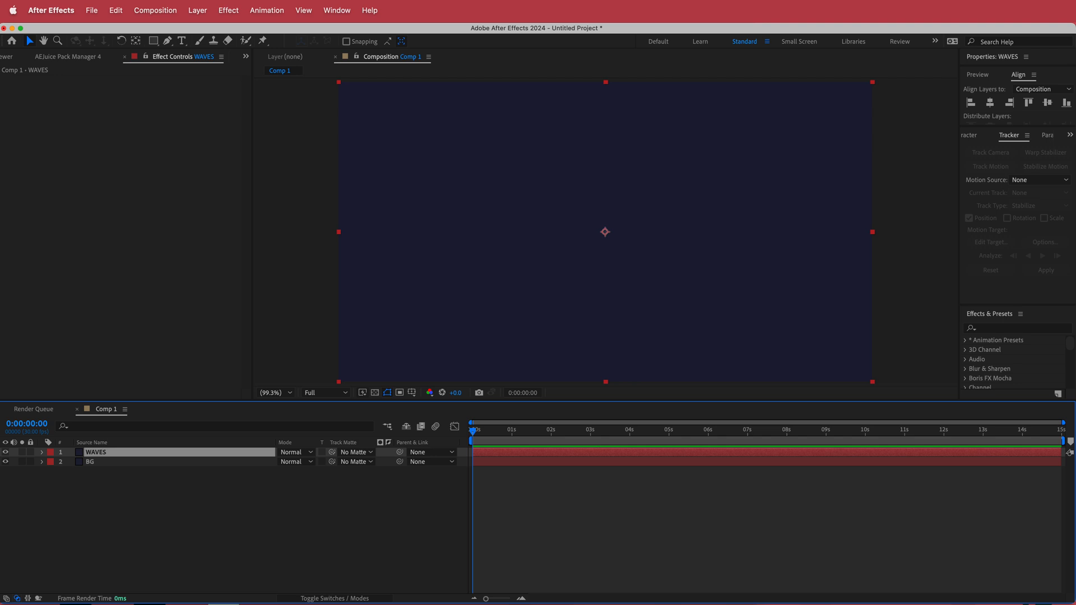
mouse_move(171, 211)
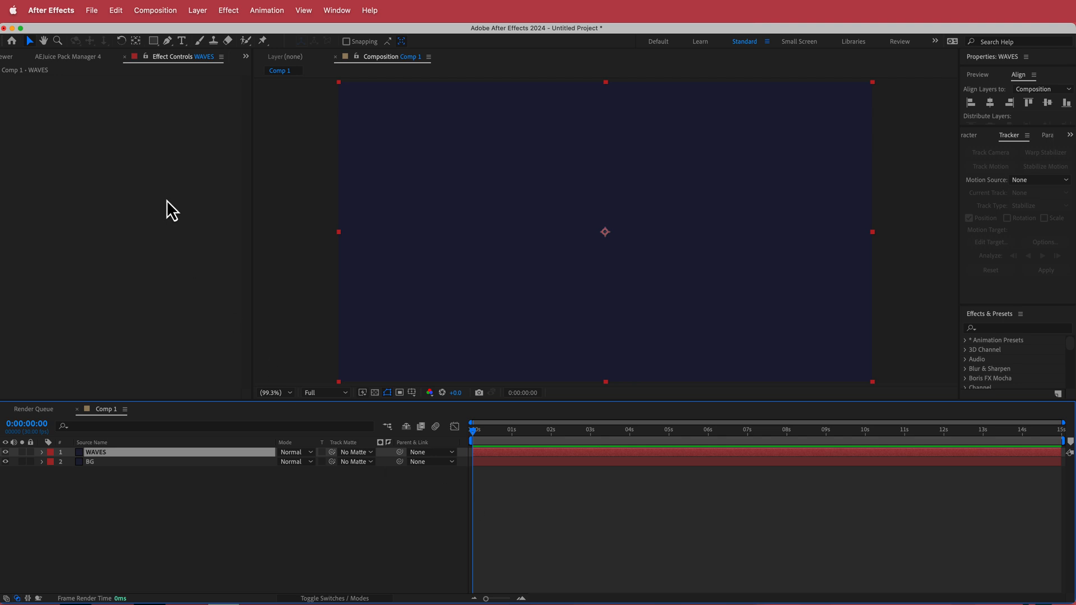
text(rad)
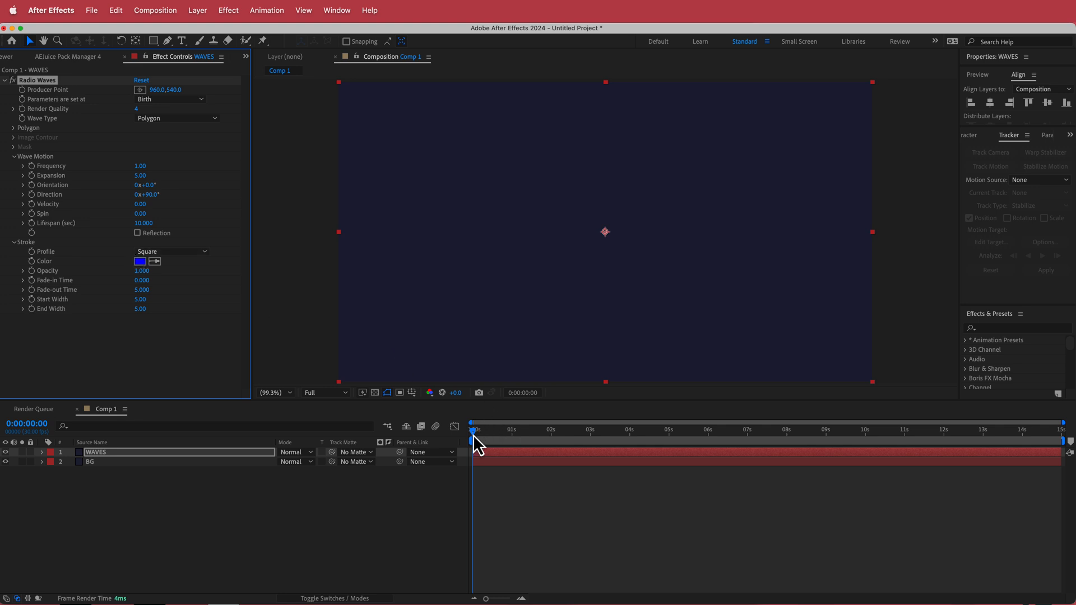
click(609, 430)
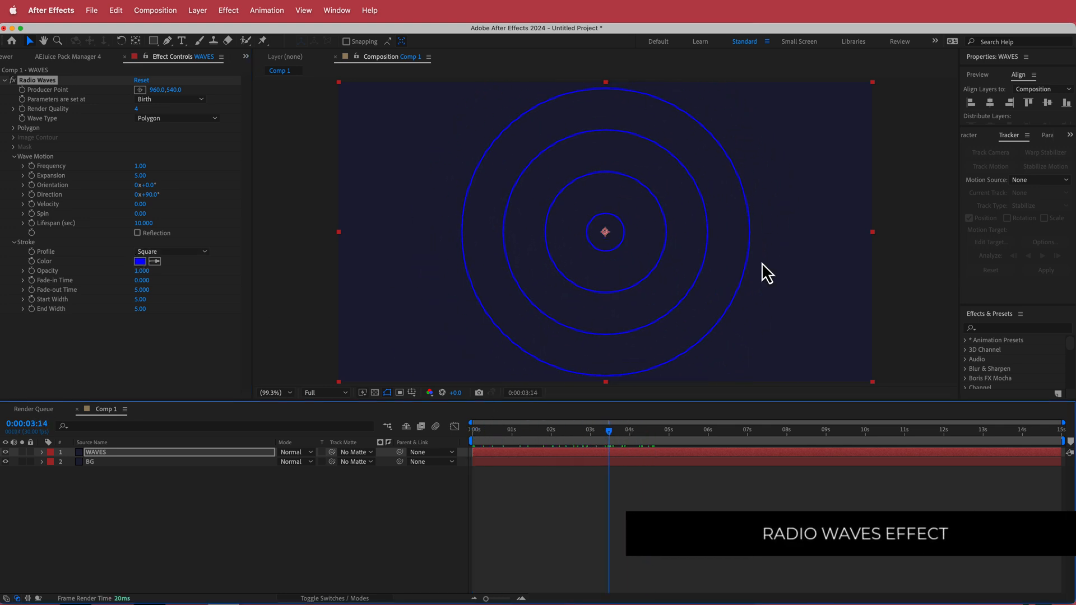
mouse_move(556, 215)
text(81689D)
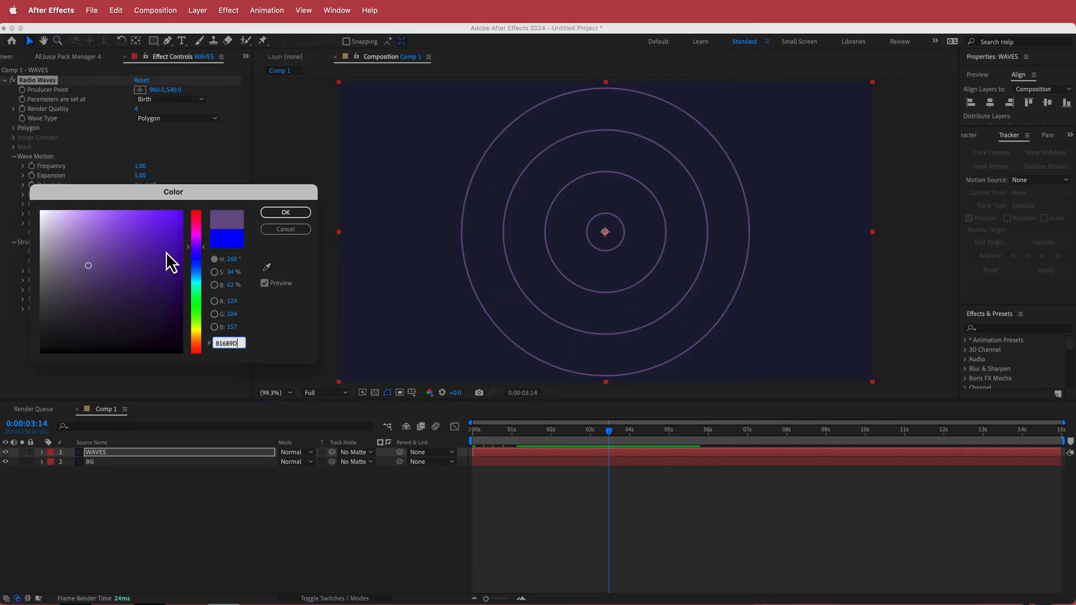
click(284, 211)
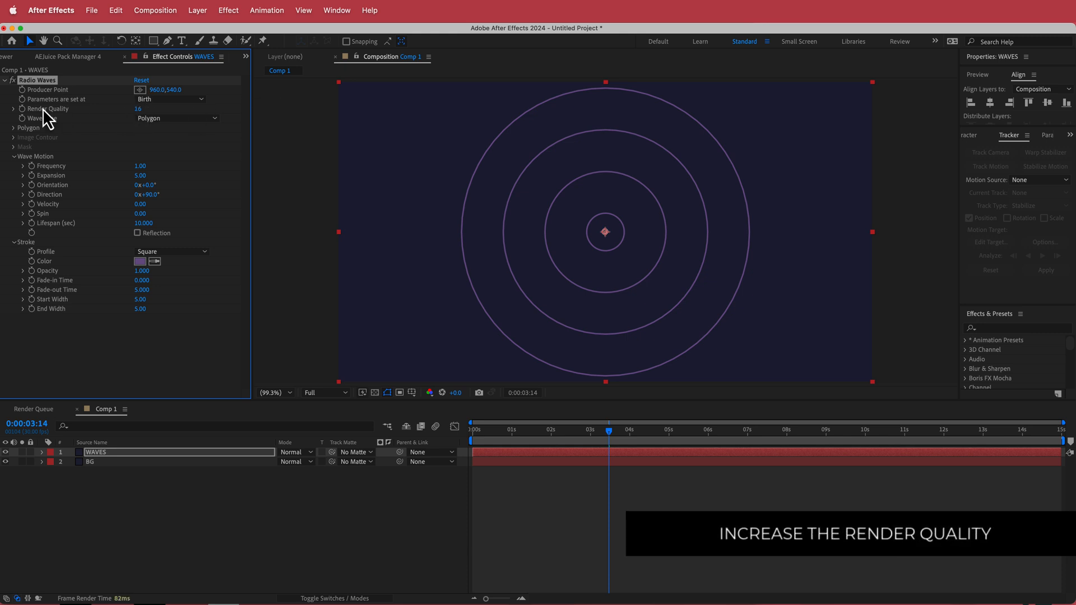
mouse_move(111, 123)
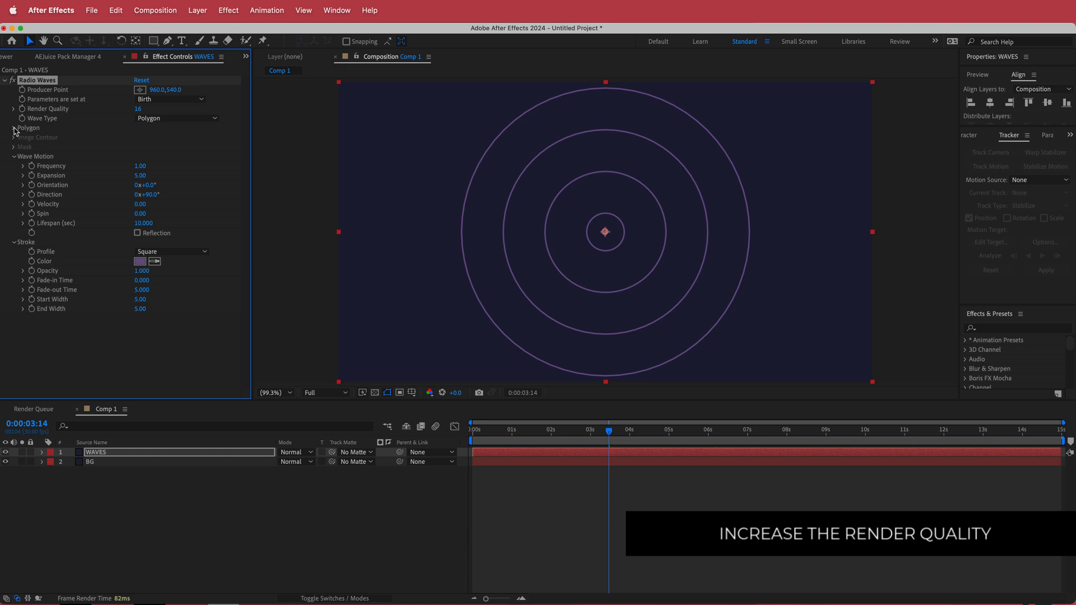
- Set the Radio Waves polygon to 3 sides with curviness about 0.25
click(12, 128)
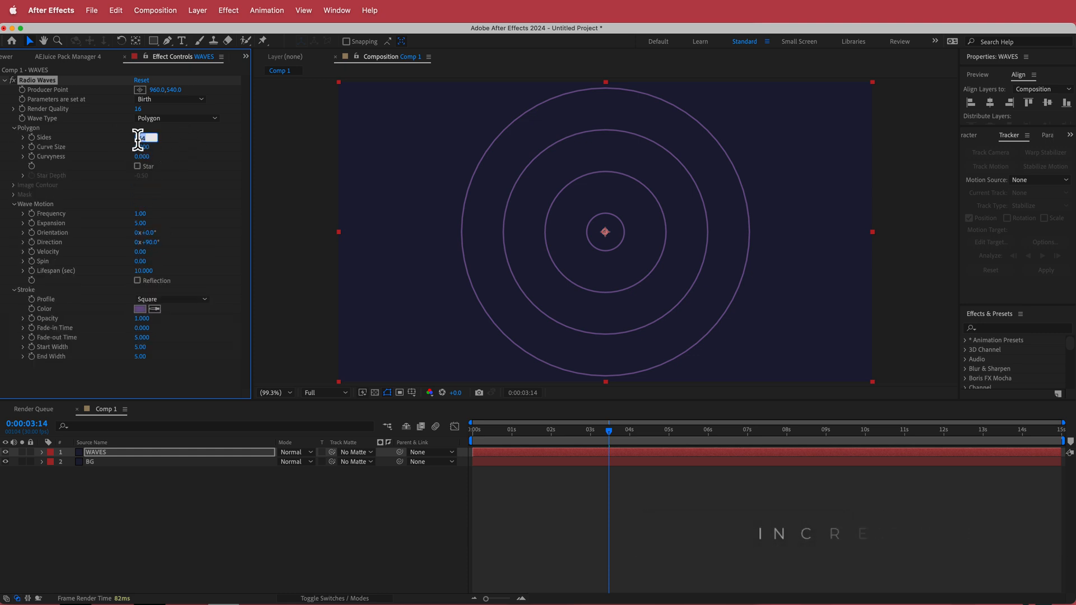
text(3)
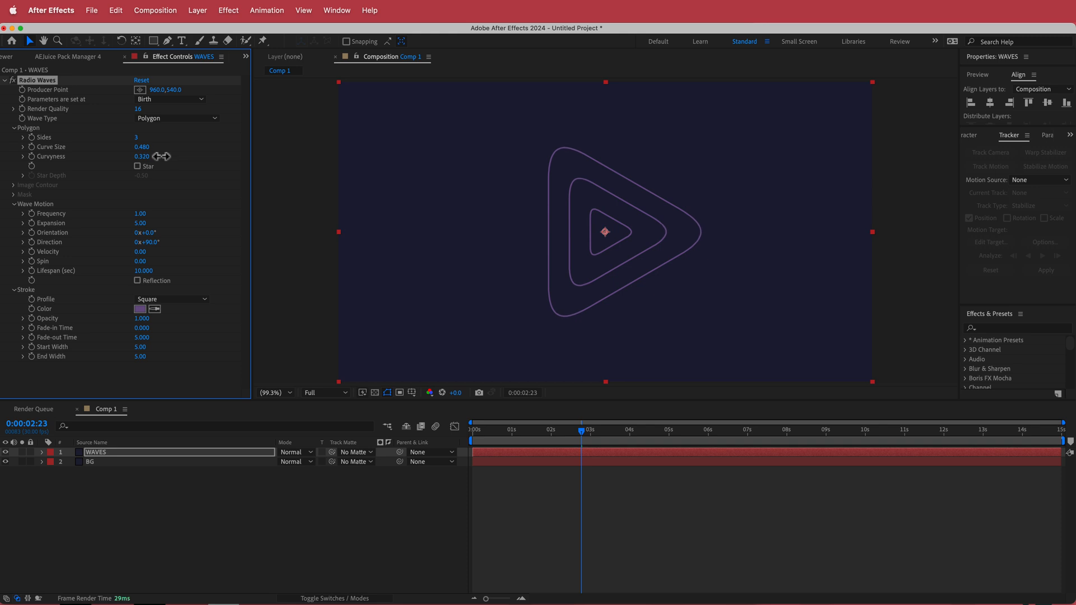
drag(164, 156, 158, 165)
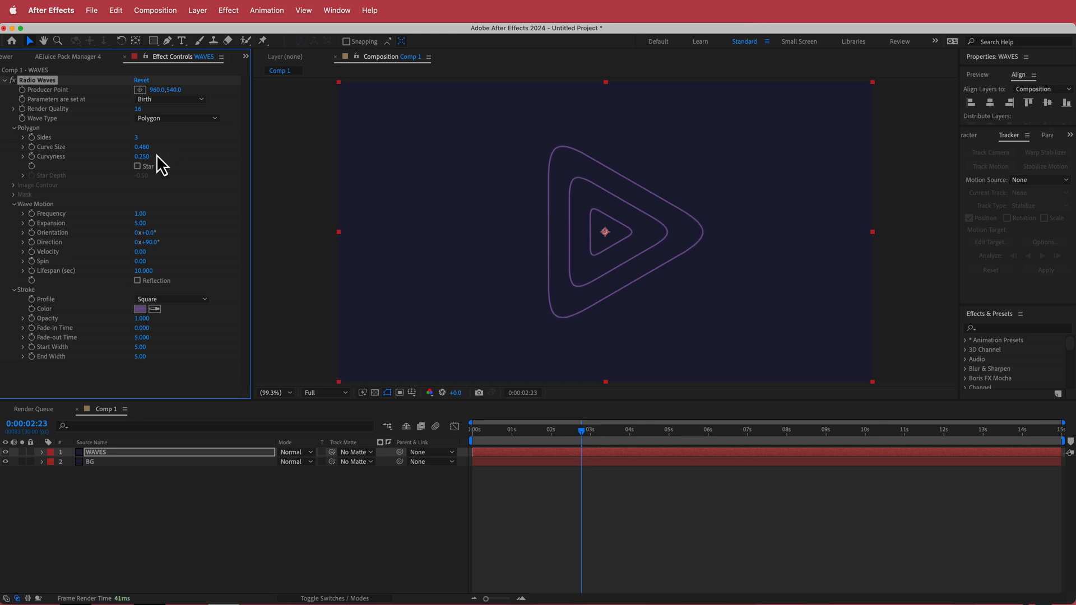
mouse_move(187, 167)
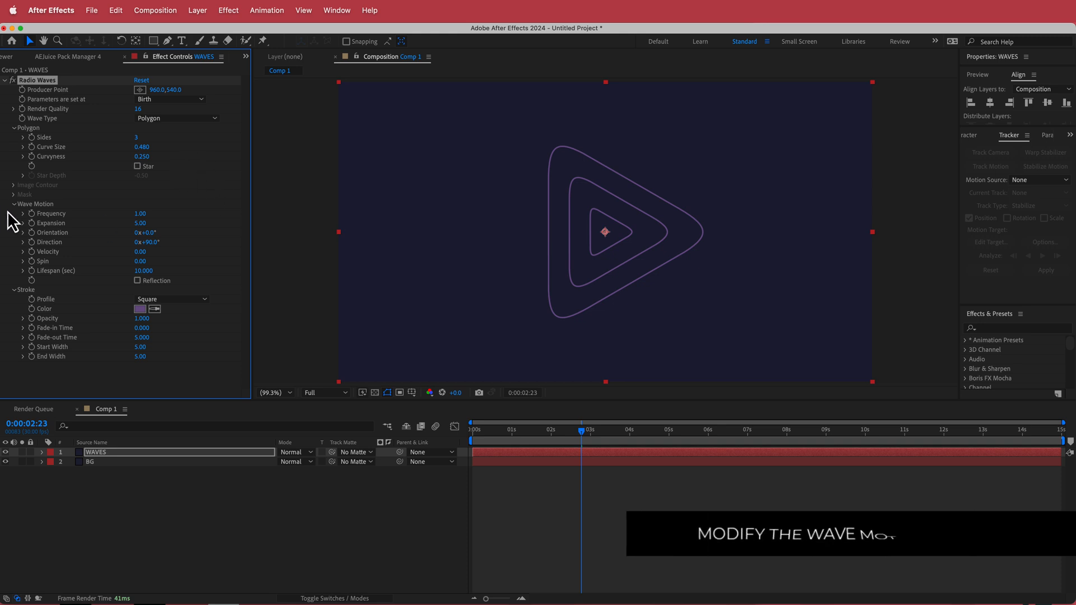
- Set wave frequency to 2, direction to 0°, and lifespan to 15 seconds
drag(140, 213, 147, 214)
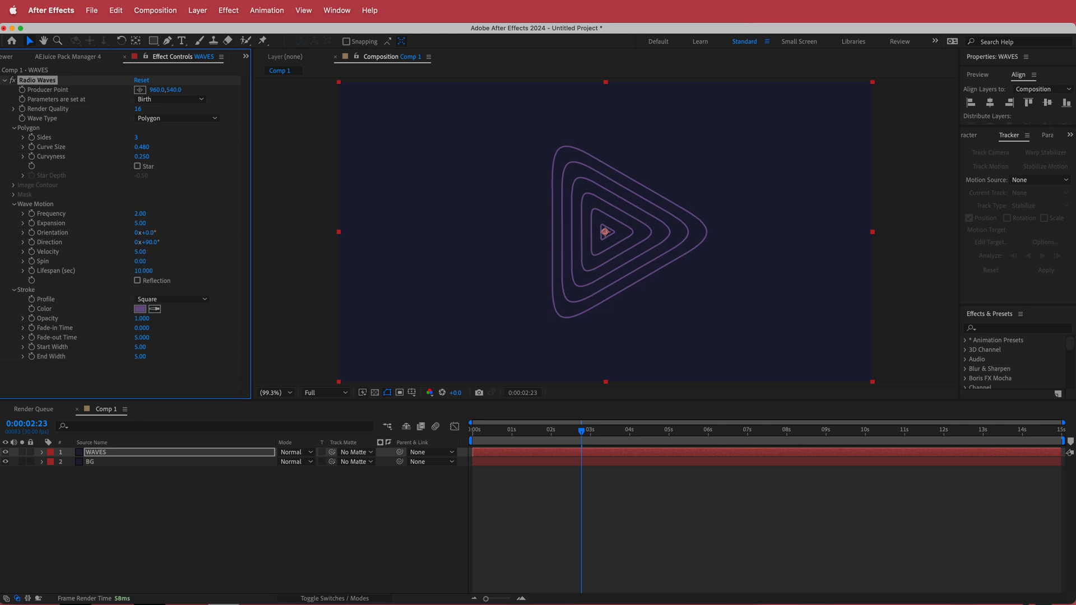
drag(581, 430, 564, 431)
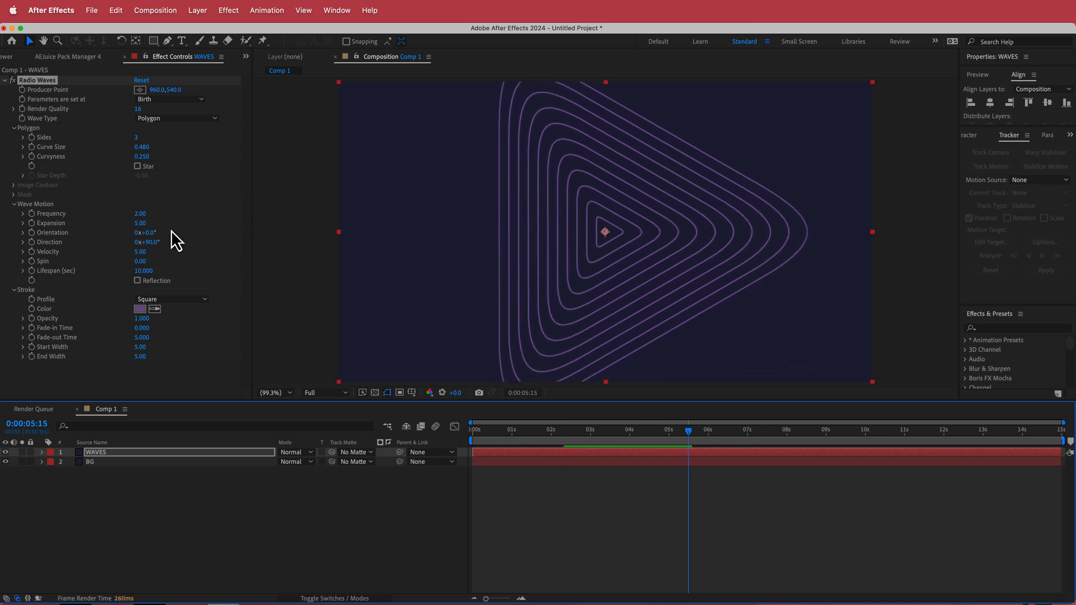
drag(144, 232, 158, 232)
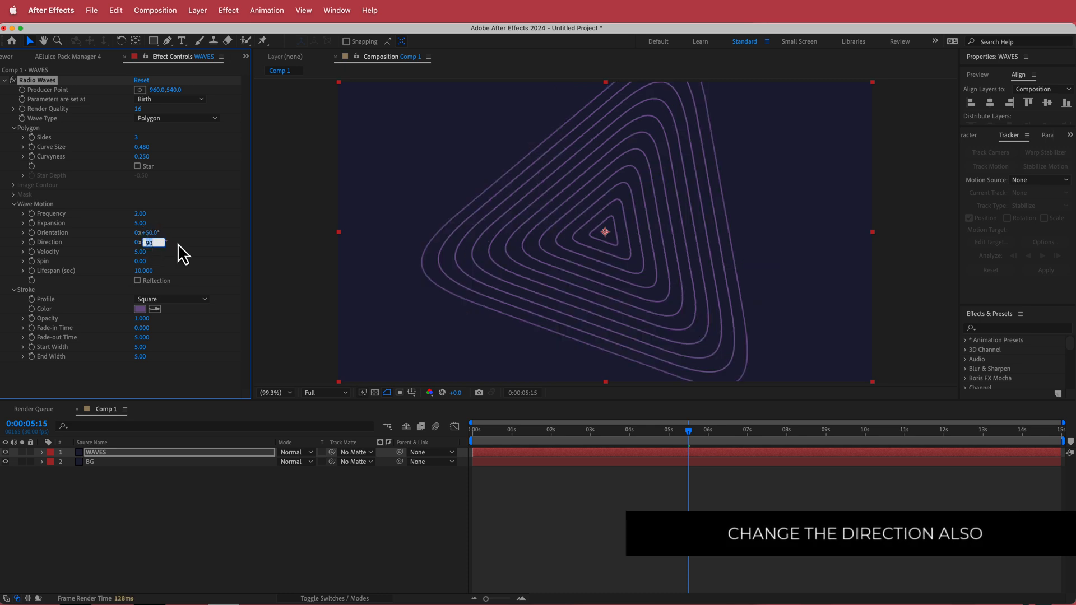
text(0.0°)
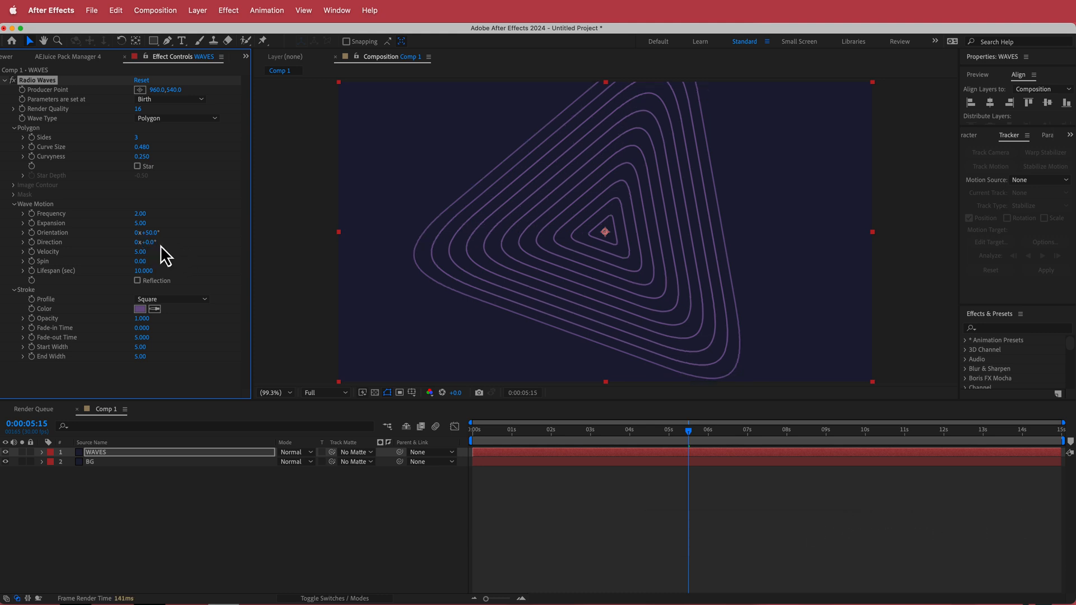
click(143, 270)
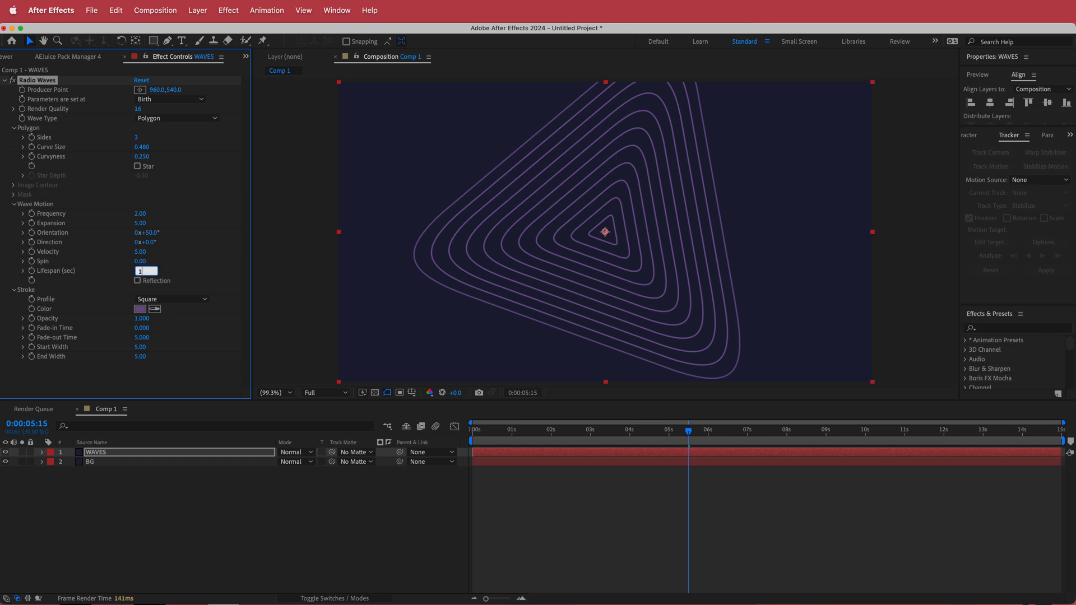
text(15.000)
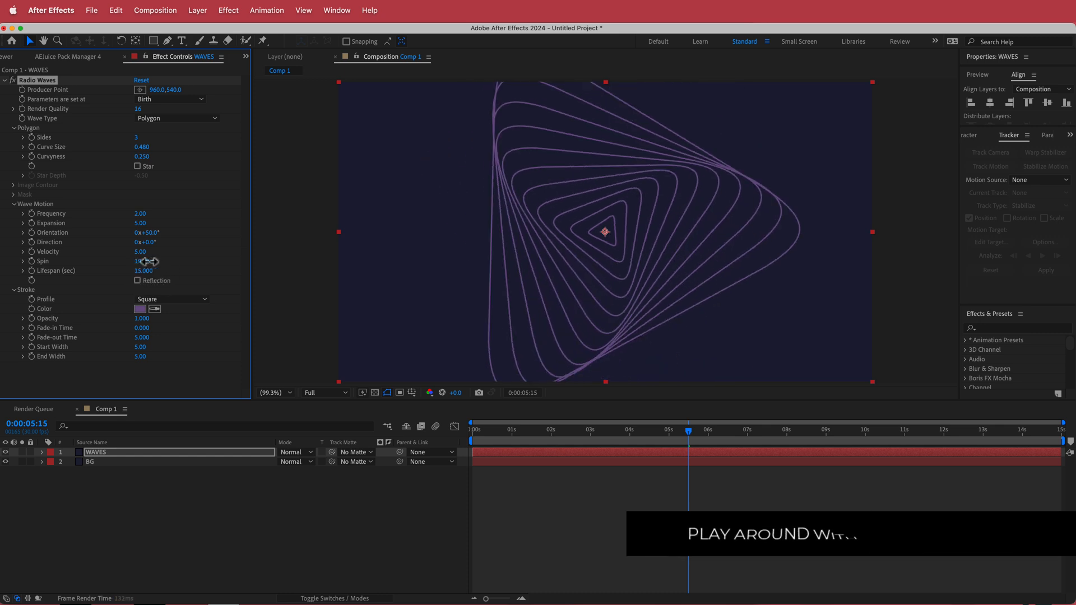
- Scrub Radio Waves spin to 12 and preview the twisting rings along the timeline
drag(140, 261, 185, 260)
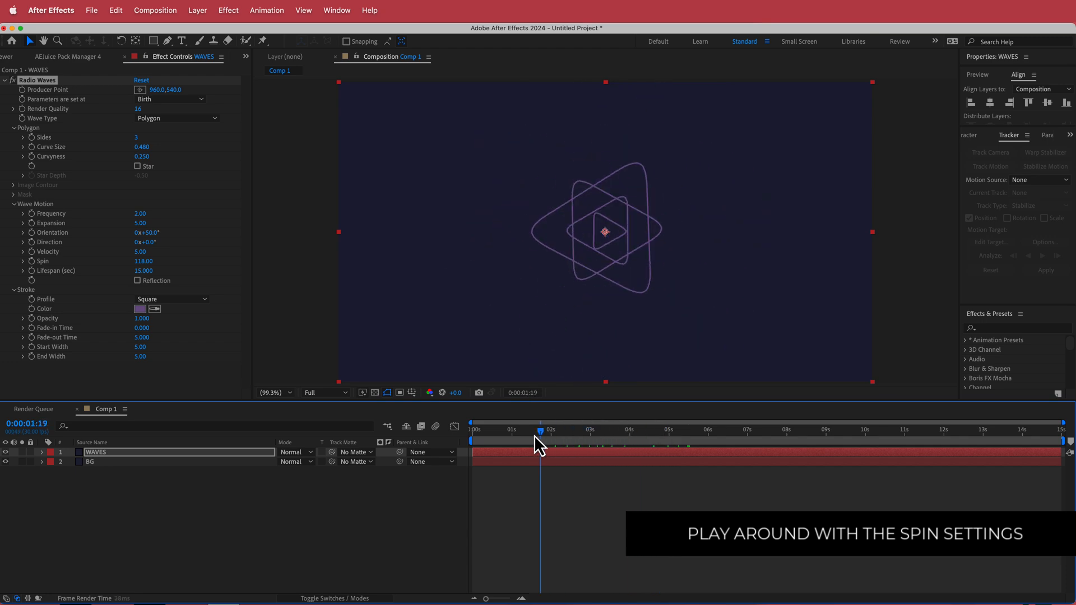
drag(539, 434, 731, 434)
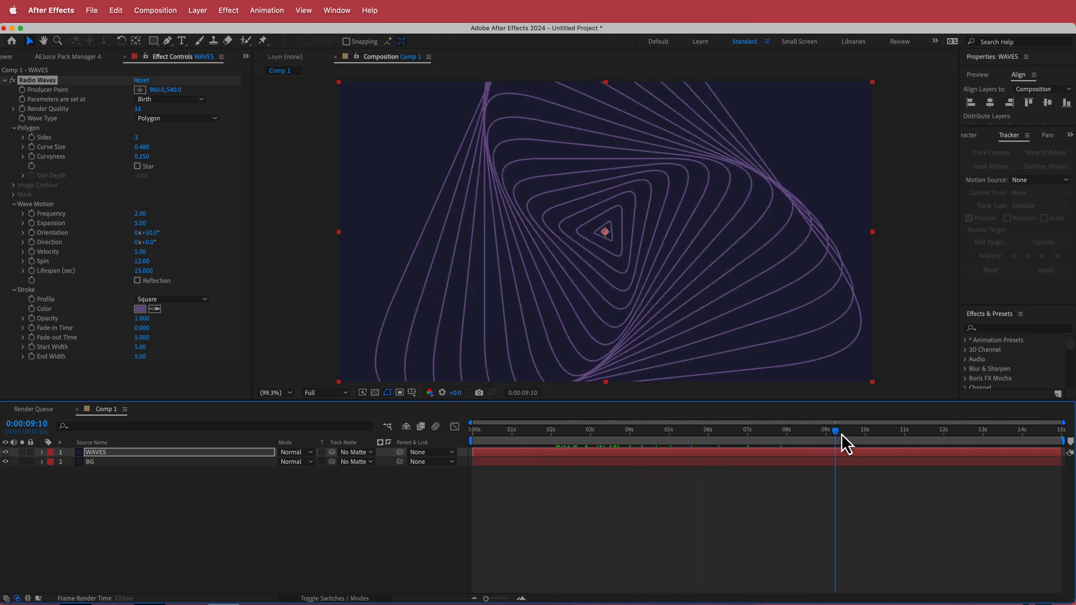
drag(834, 432, 944, 432)
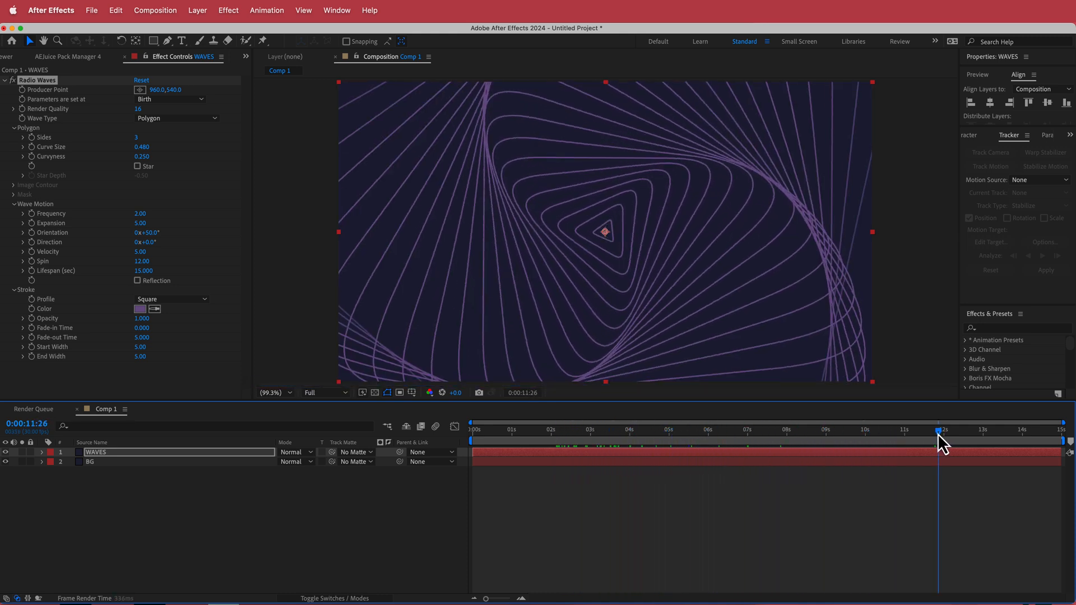
click(590, 428)
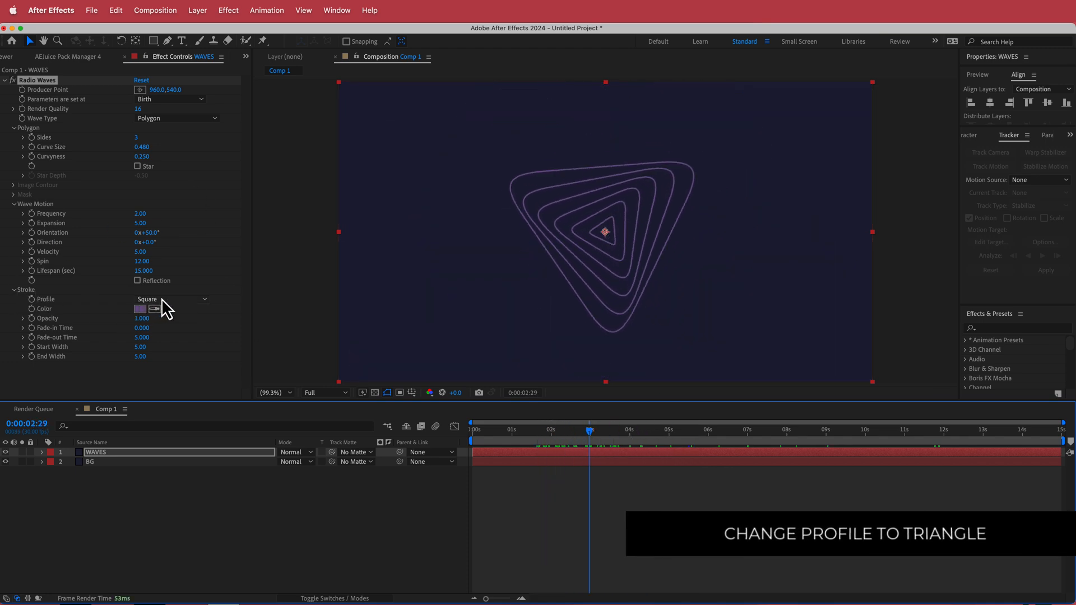
- Switch the Radio Waves stroke profile to Triangle
click(172, 298)
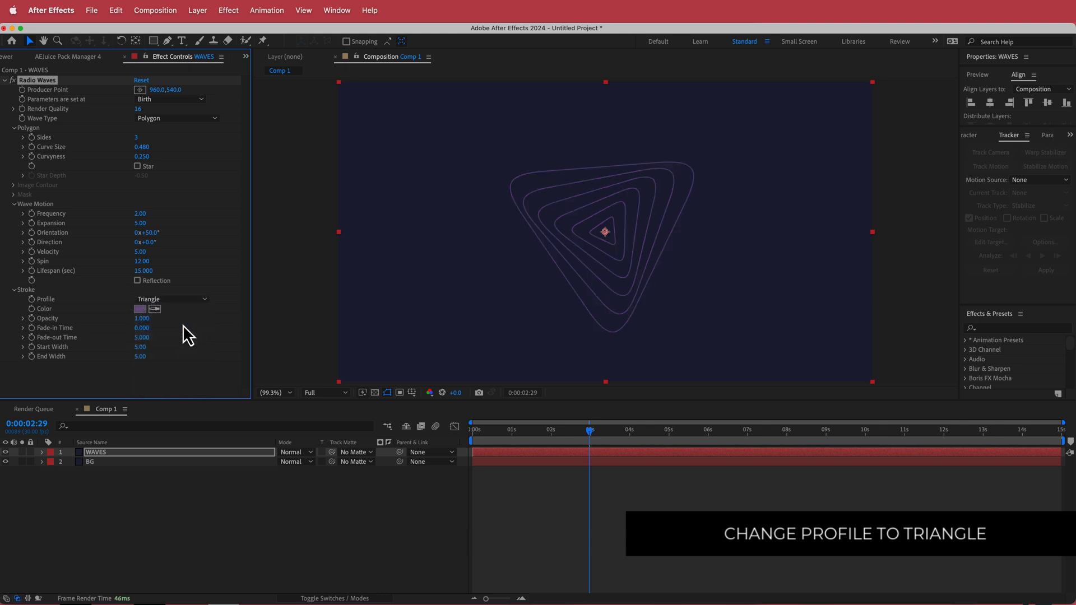
click(142, 328)
text(3.000)
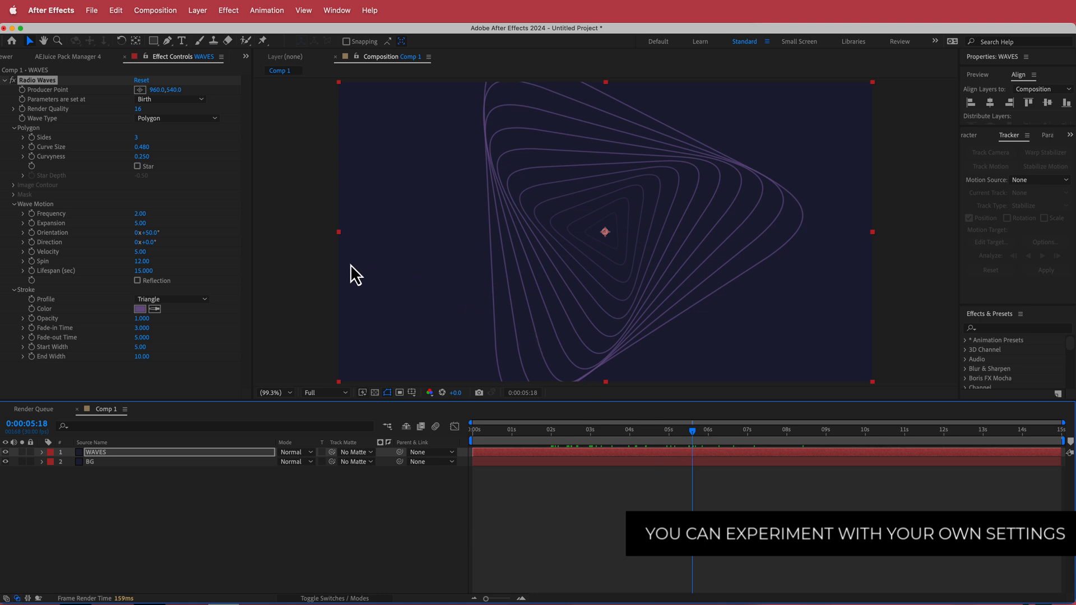
mouse_move(318, 238)
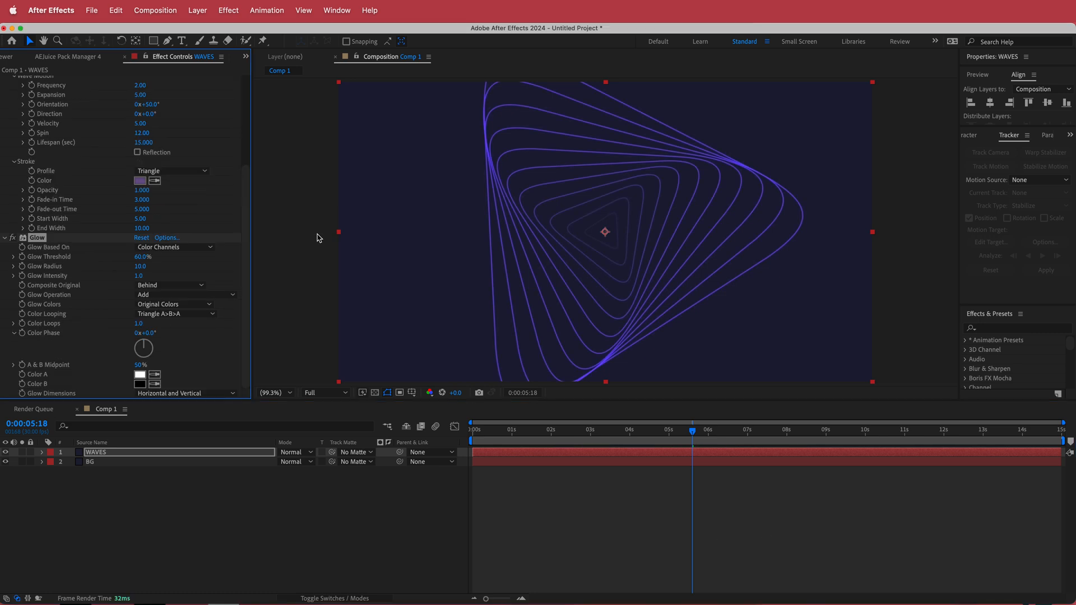
mouse_move(323, 245)
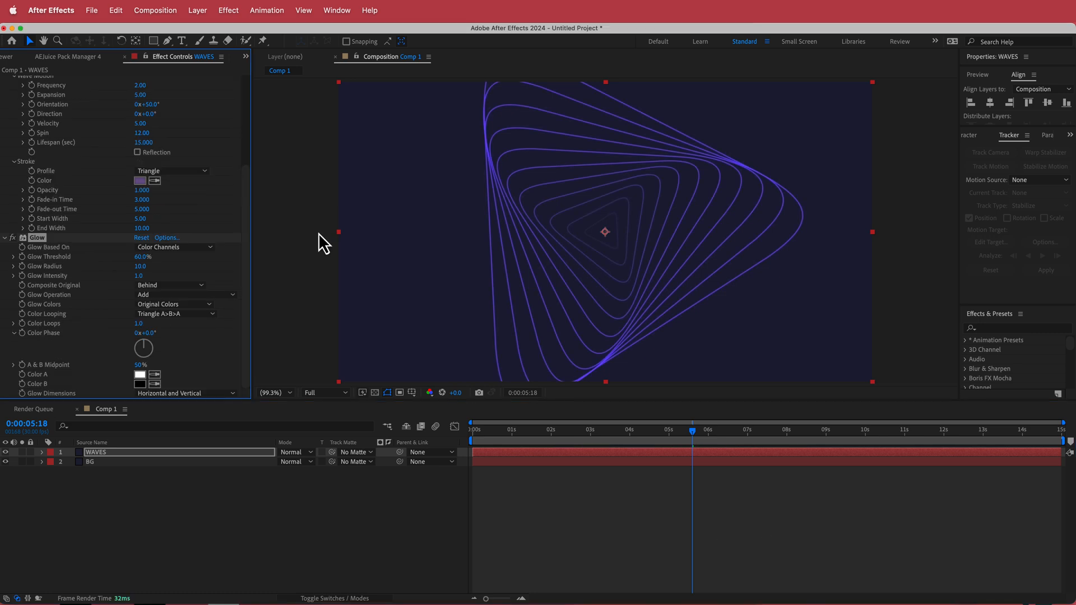
mouse_move(304, 249)
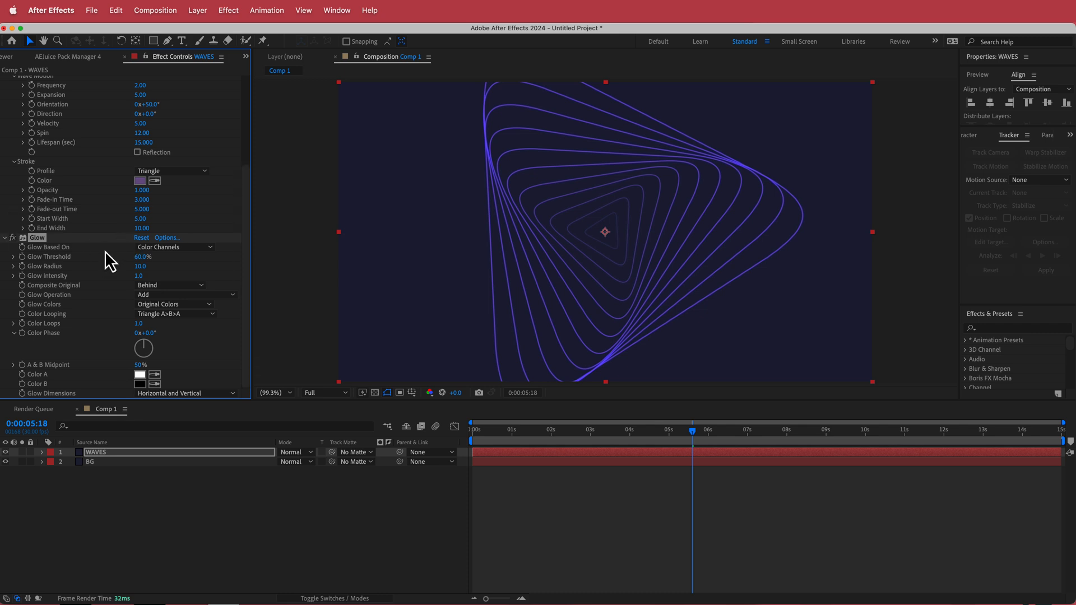
mouse_move(104, 263)
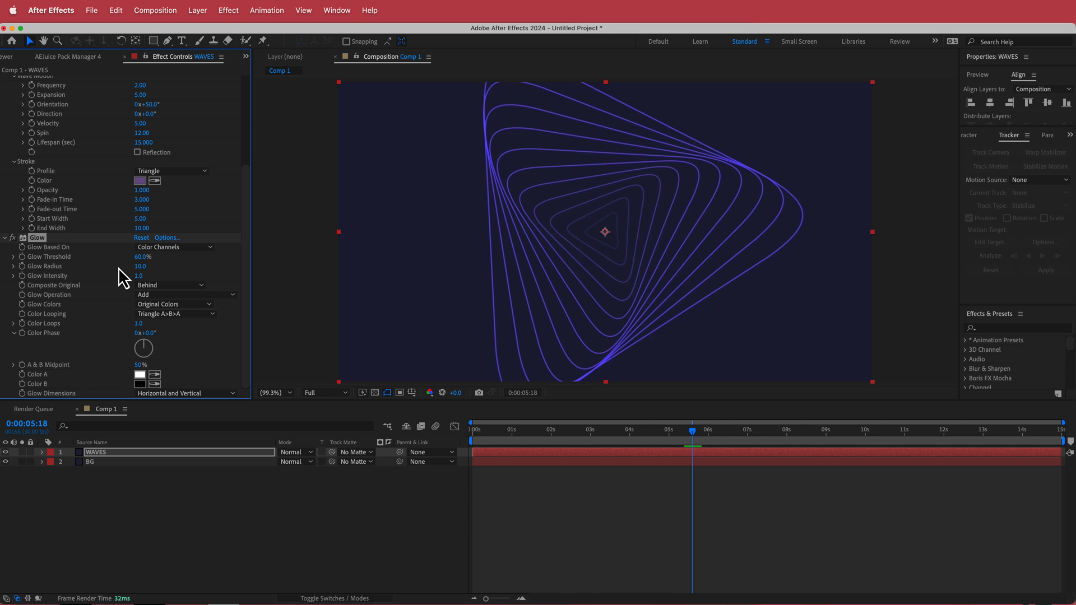
- Set Glow radius 50 and intensity 1.8, then duplicate it as Glow 2
double_click(140, 267)
text(50)
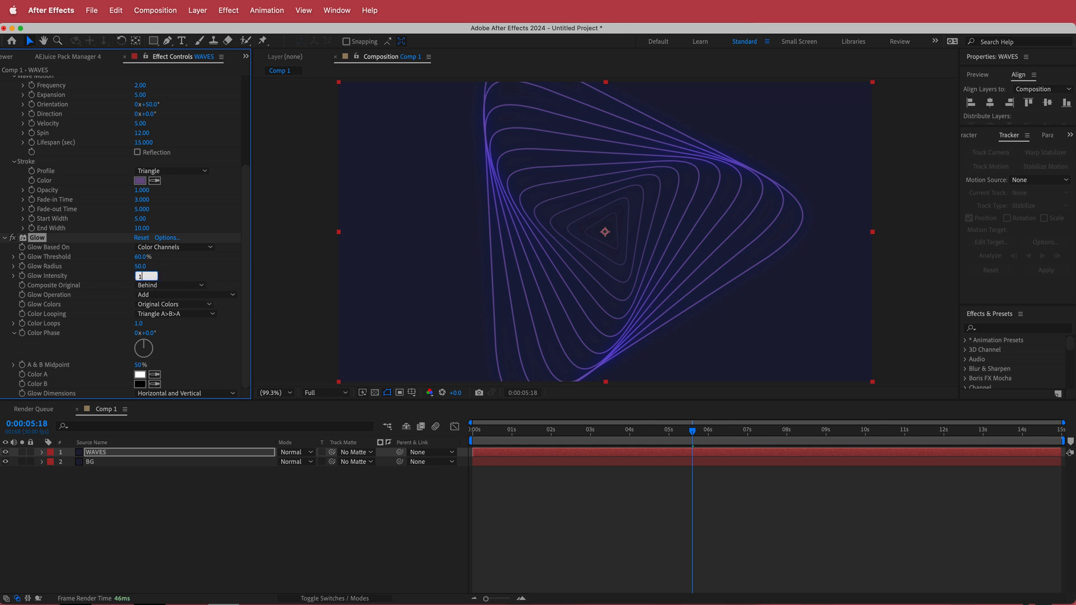
text(1.8)
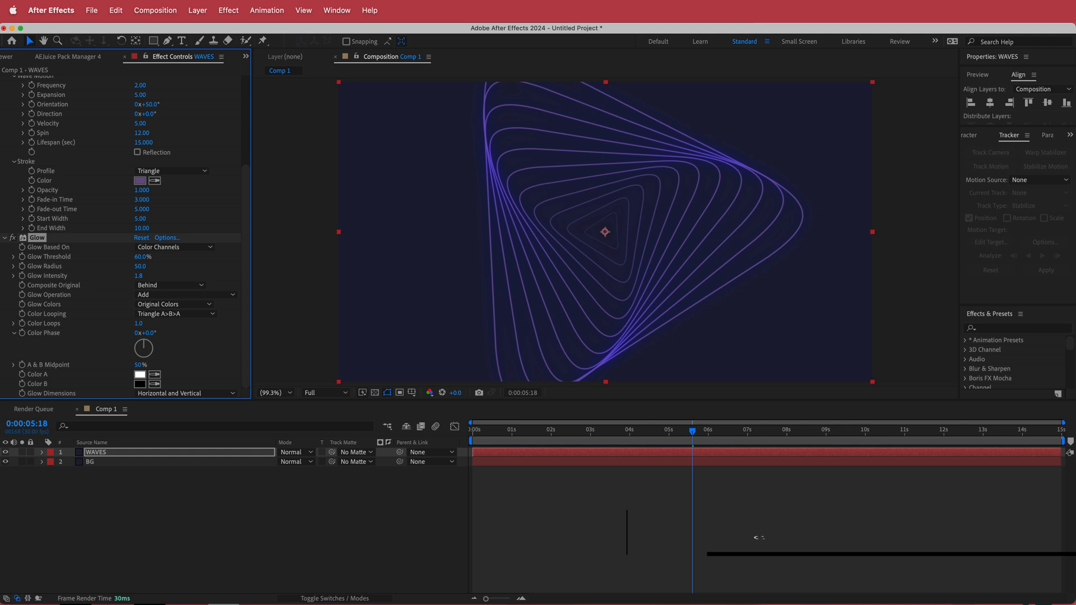
key(cmd+d)
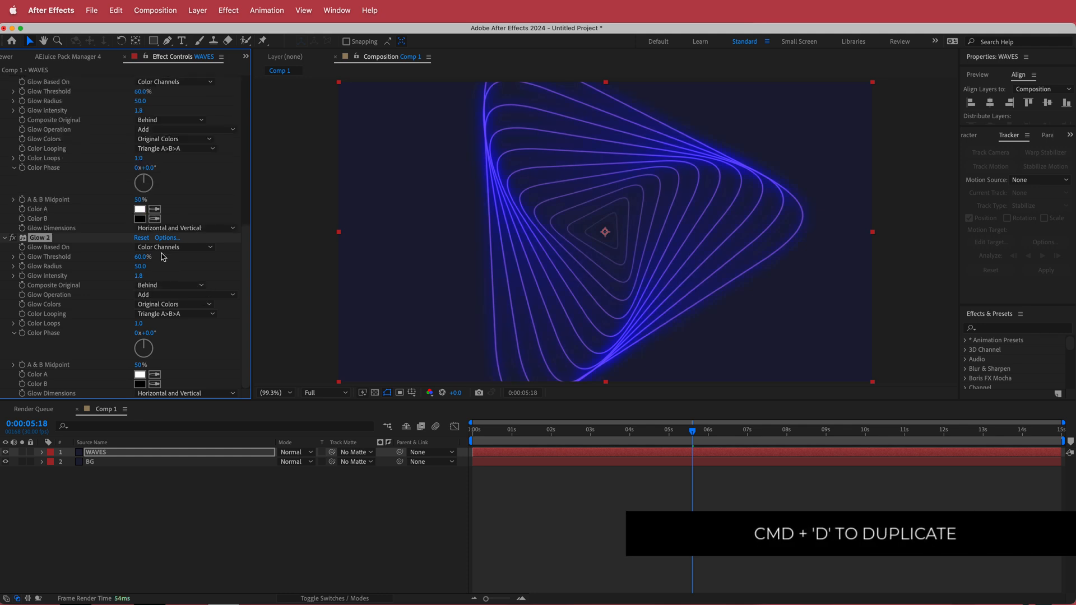
mouse_move(144, 256)
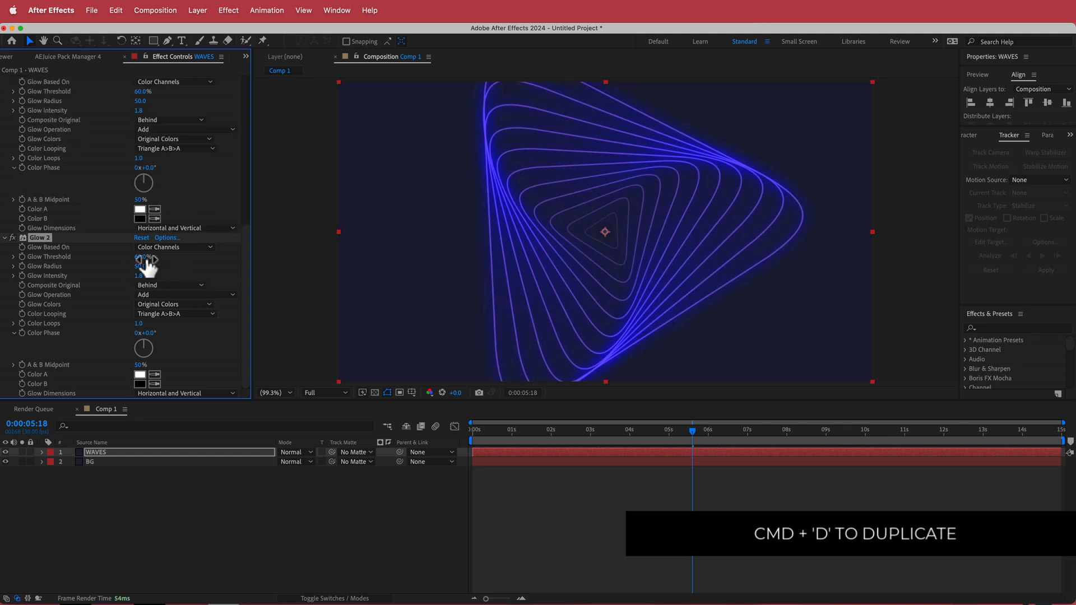
- Drag Glow 2's radius to 100 and set its intensity to 1.0
drag(141, 267, 168, 266)
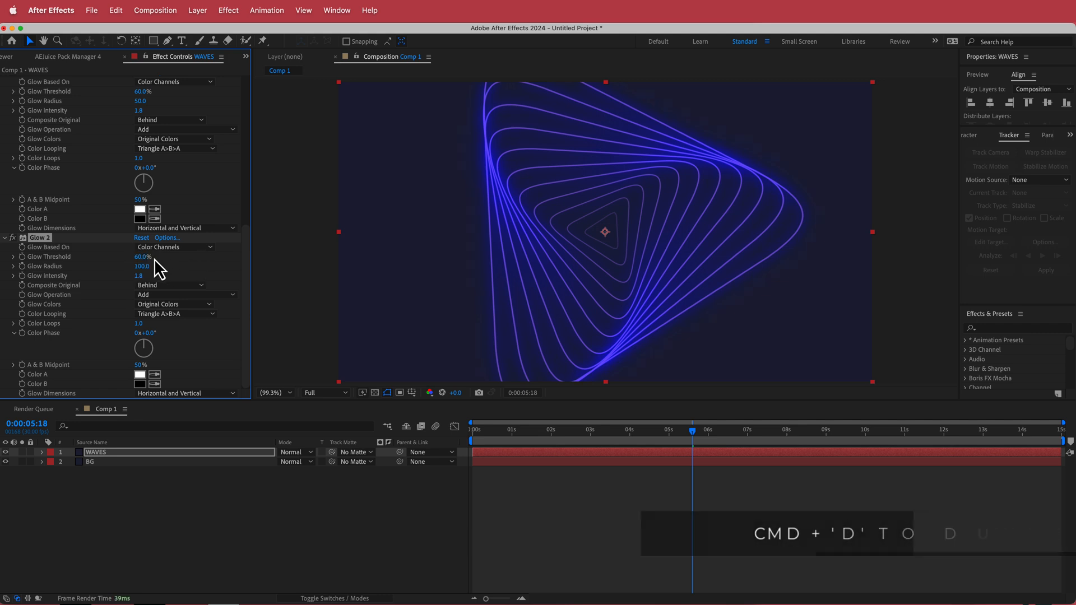
click(141, 266)
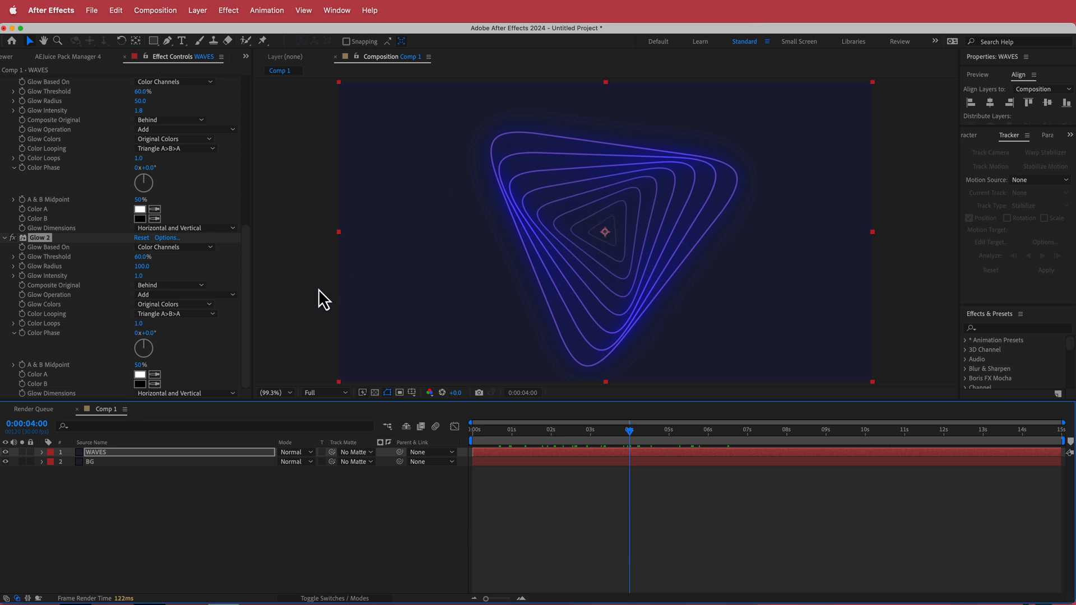
- Add a Noise effect to the WAVES layer and enter its amount
text(n)
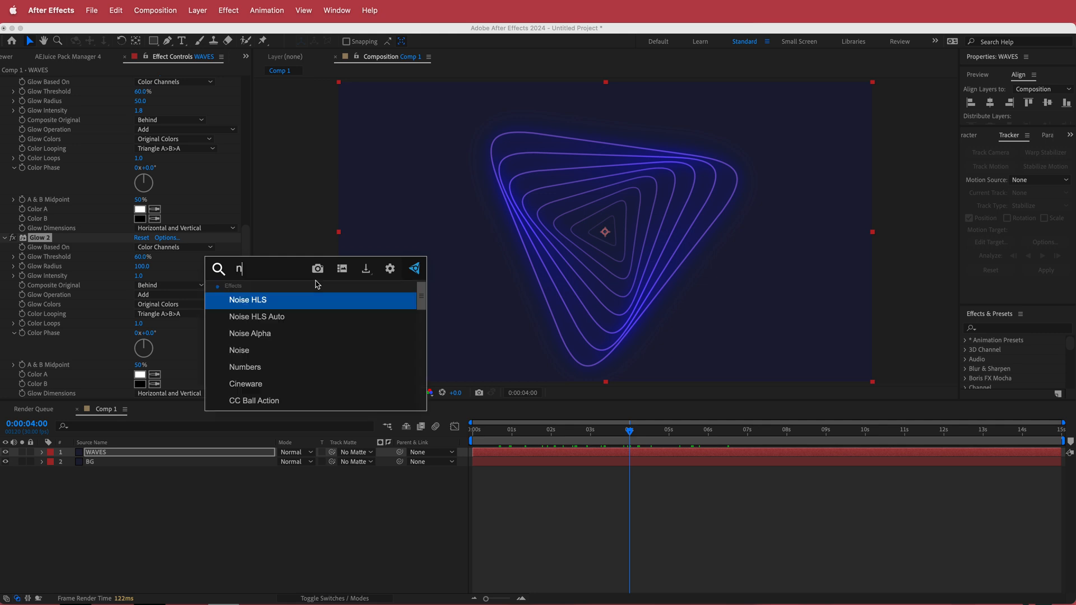
click(239, 350)
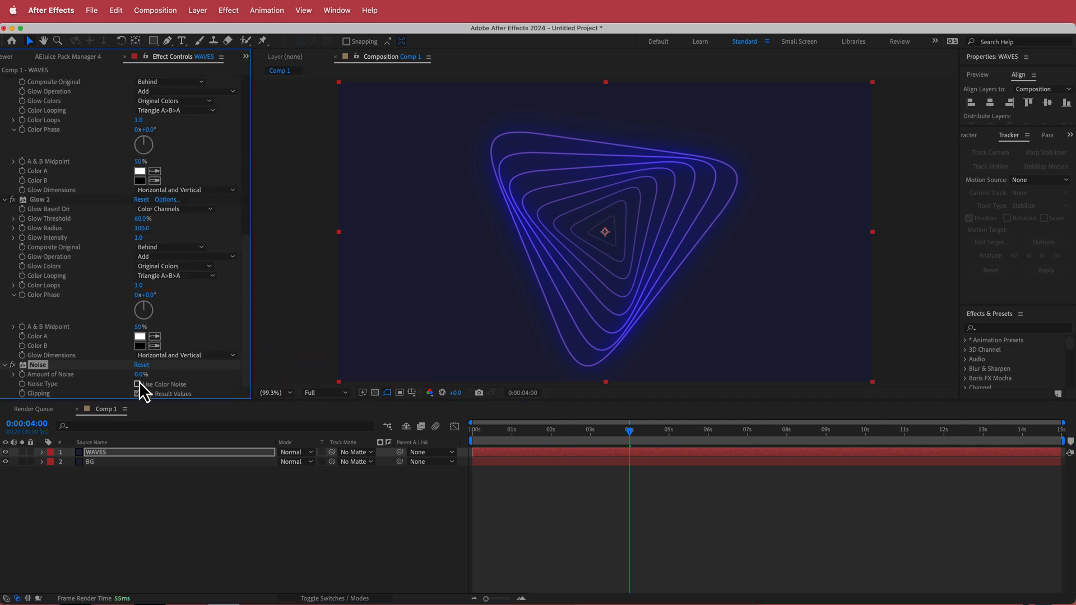
drag(141, 374, 165, 375)
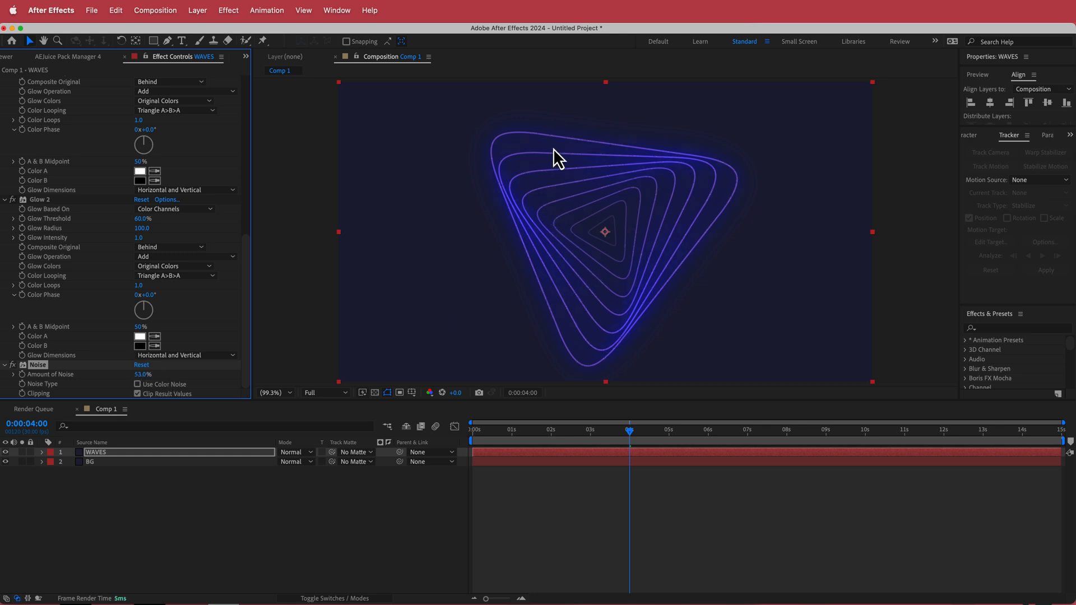
click(143, 373)
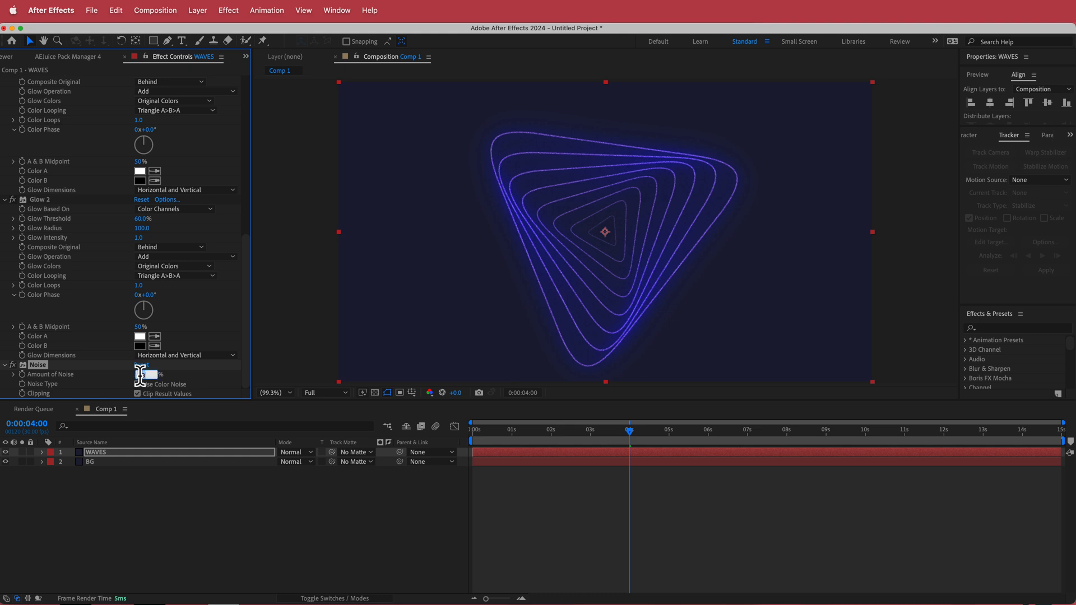
text(30.0)
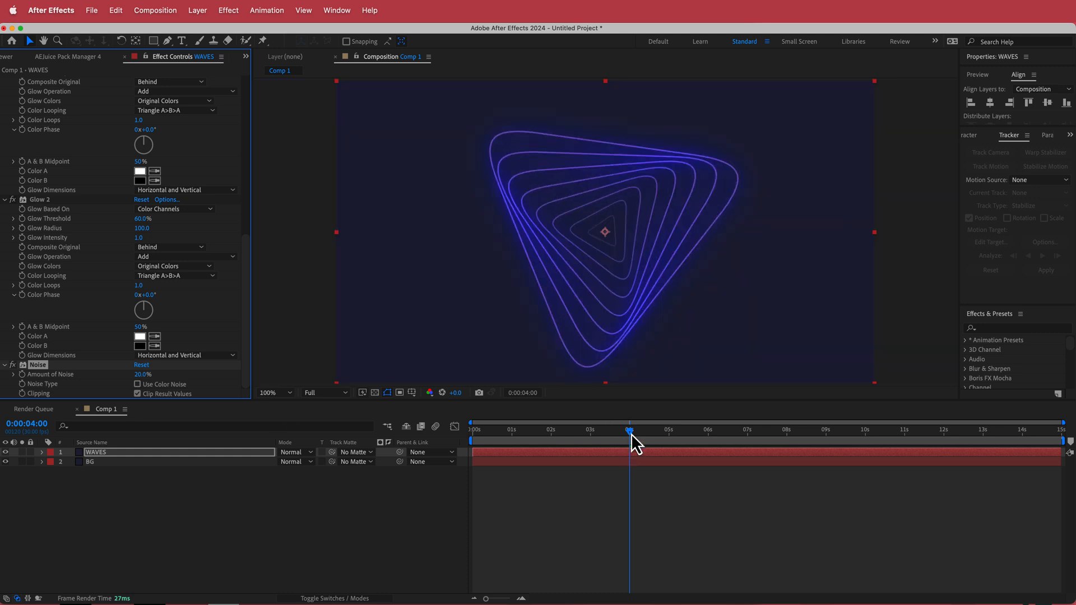
- Scrub to a frame with large waves around 0:00:03:22 and select WAVES
drag(630, 429, 521, 428)
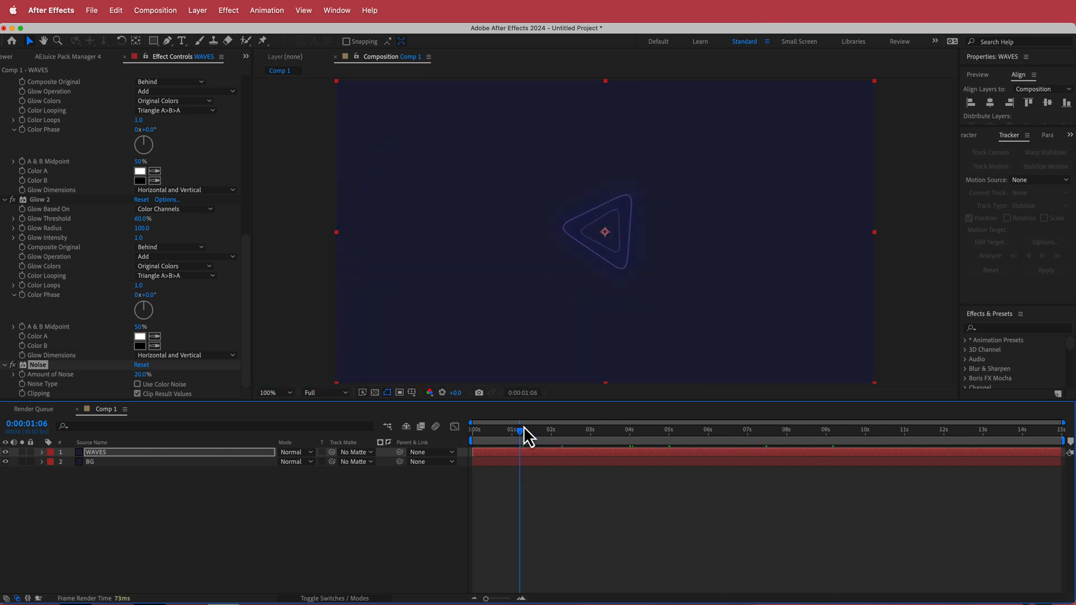
click(621, 429)
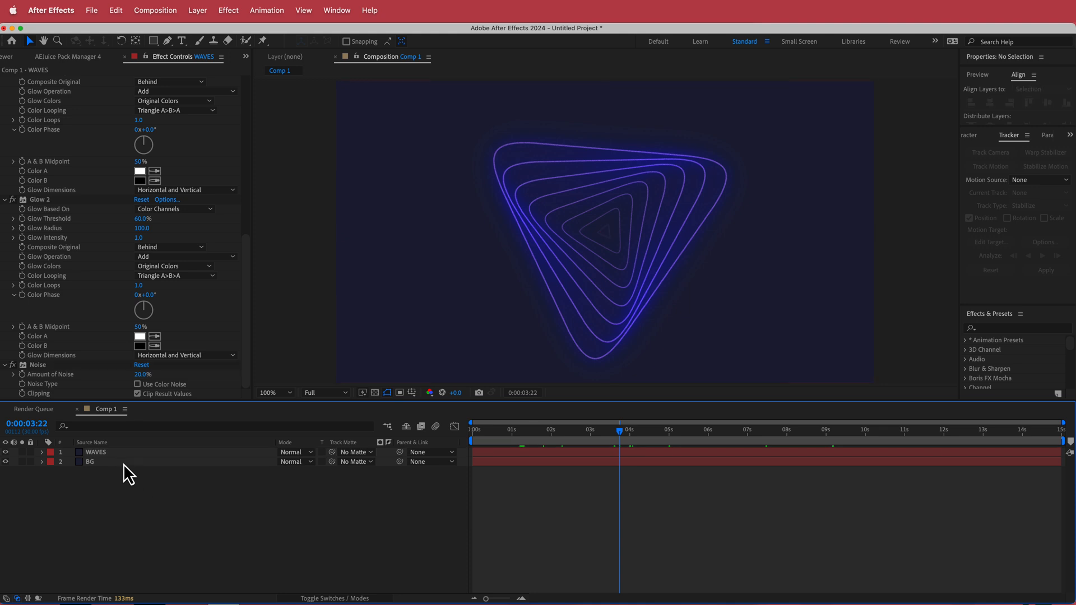
click(95, 451)
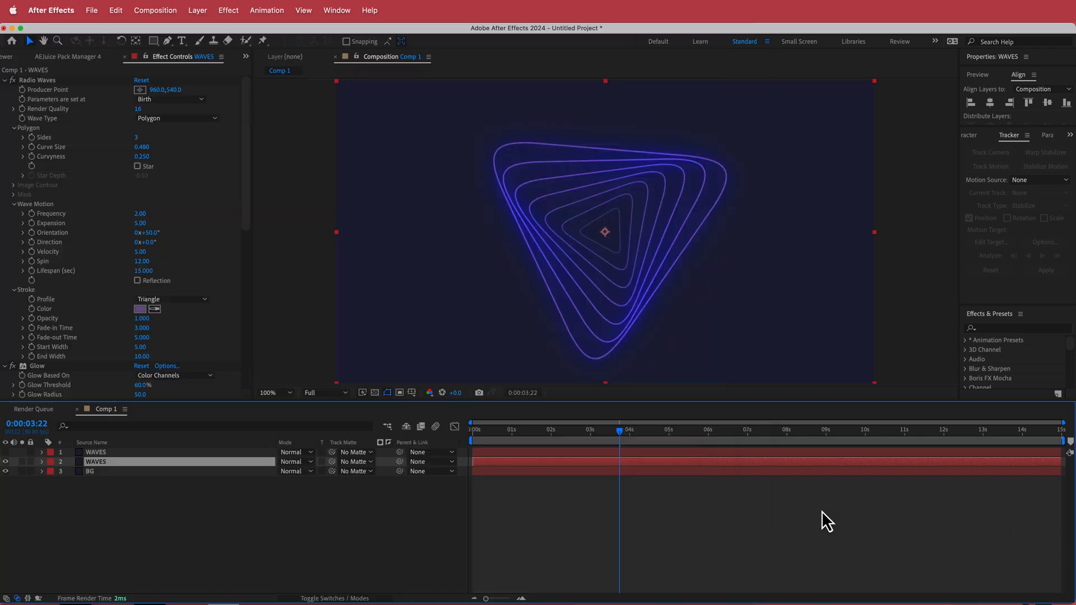
- Set the duplicate's Radio Waves stroke colour to near-white
click(140, 309)
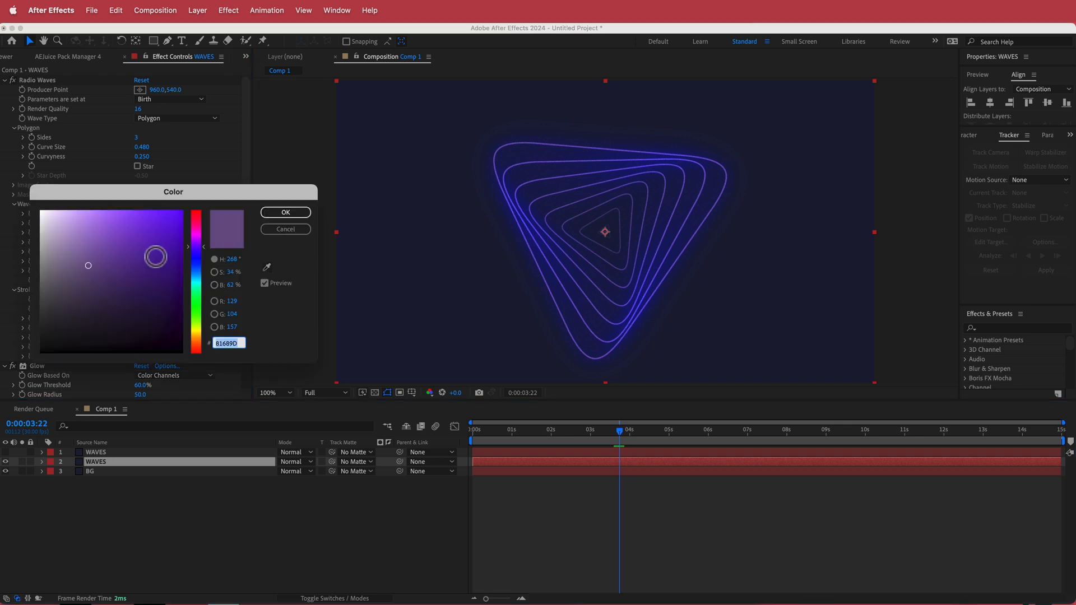
click(285, 229)
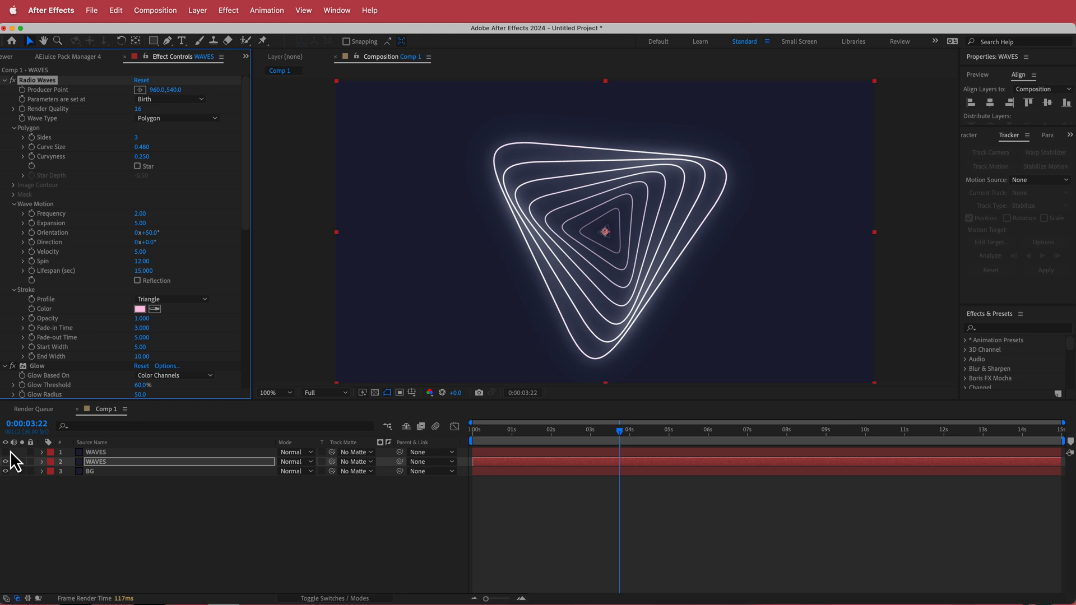
mouse_move(141, 151)
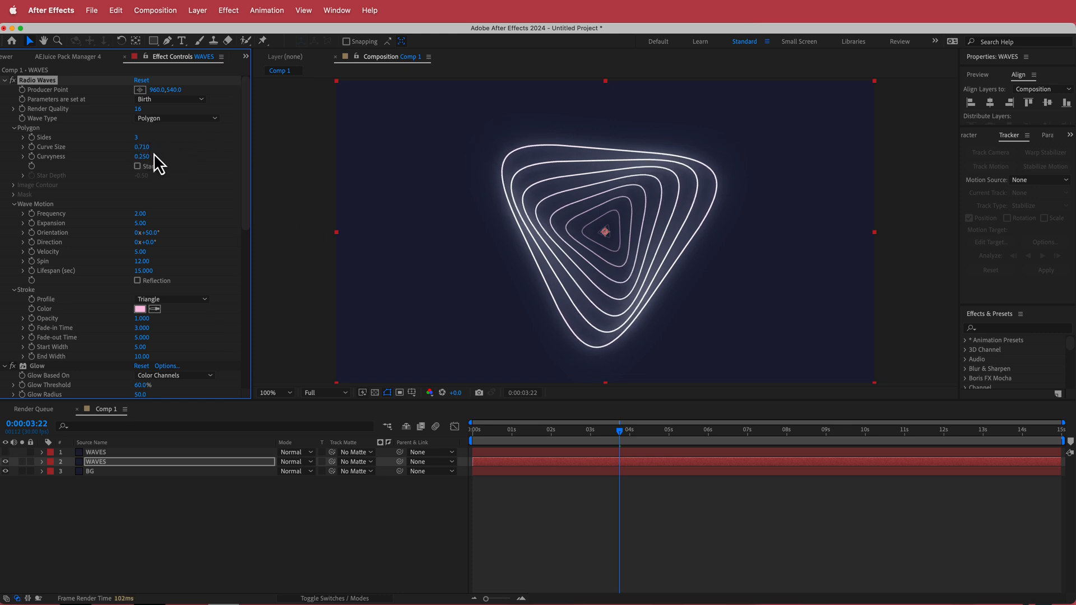
- Scrub the copy's Polygon Curve Size to 0.710 and Curvyness to about 0.440
drag(147, 156, 133, 156)
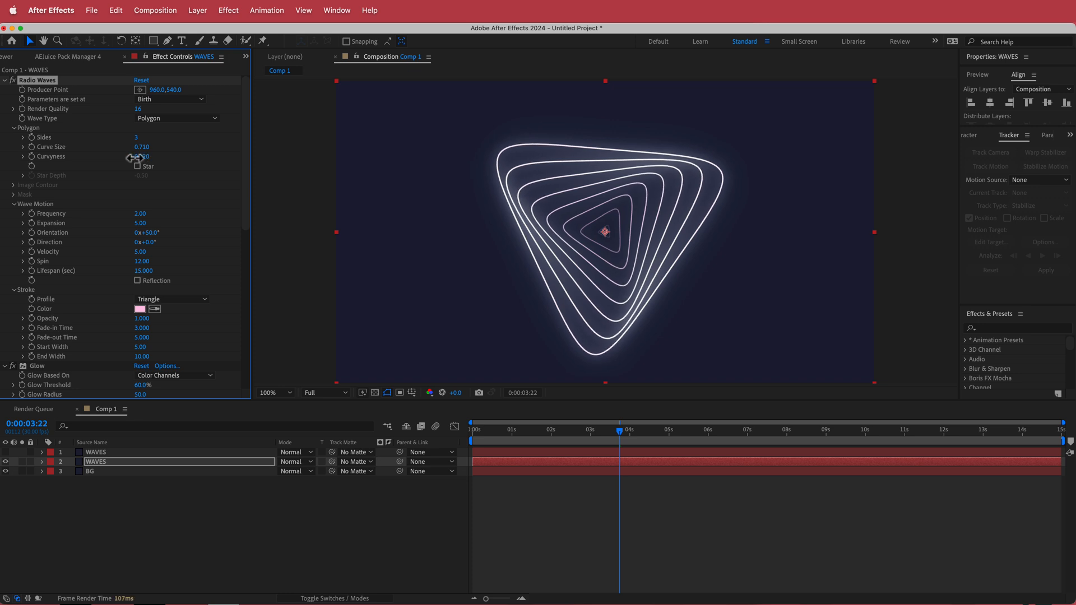
drag(144, 157, 134, 156)
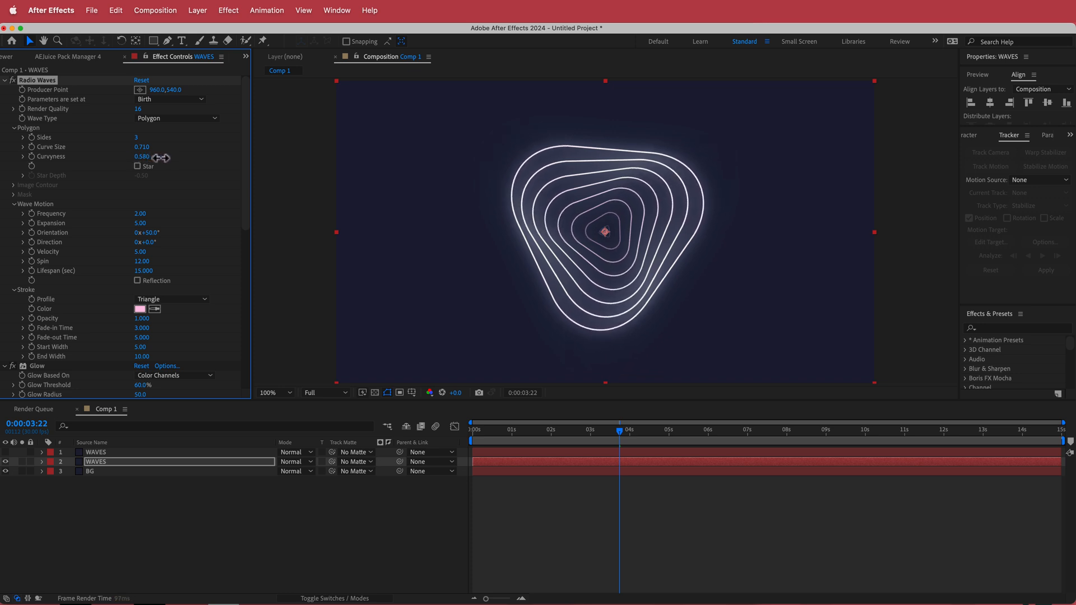
drag(142, 156, 134, 157)
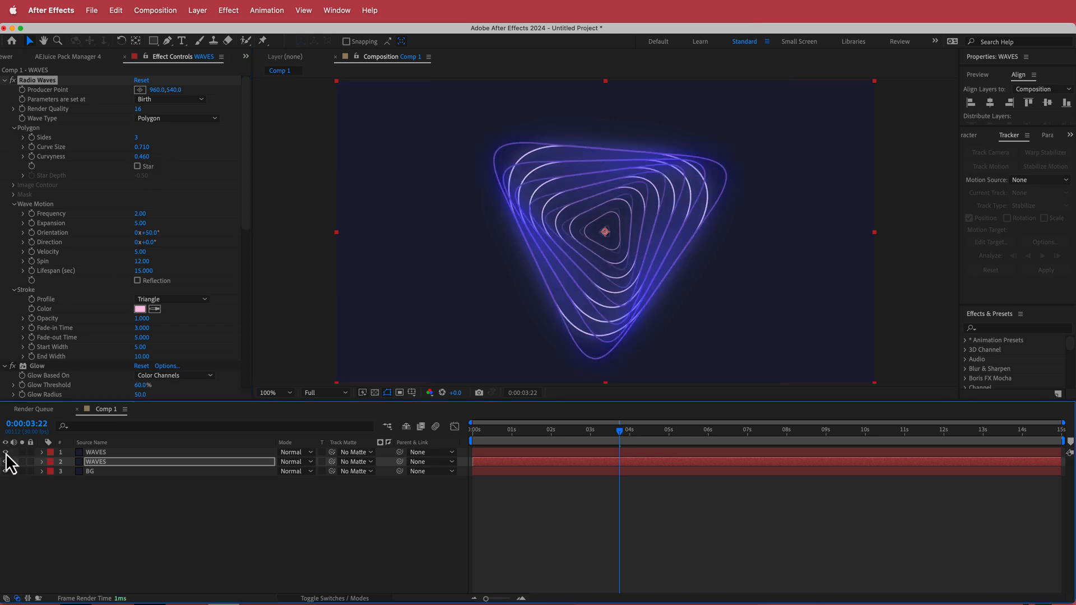
mouse_move(606, 167)
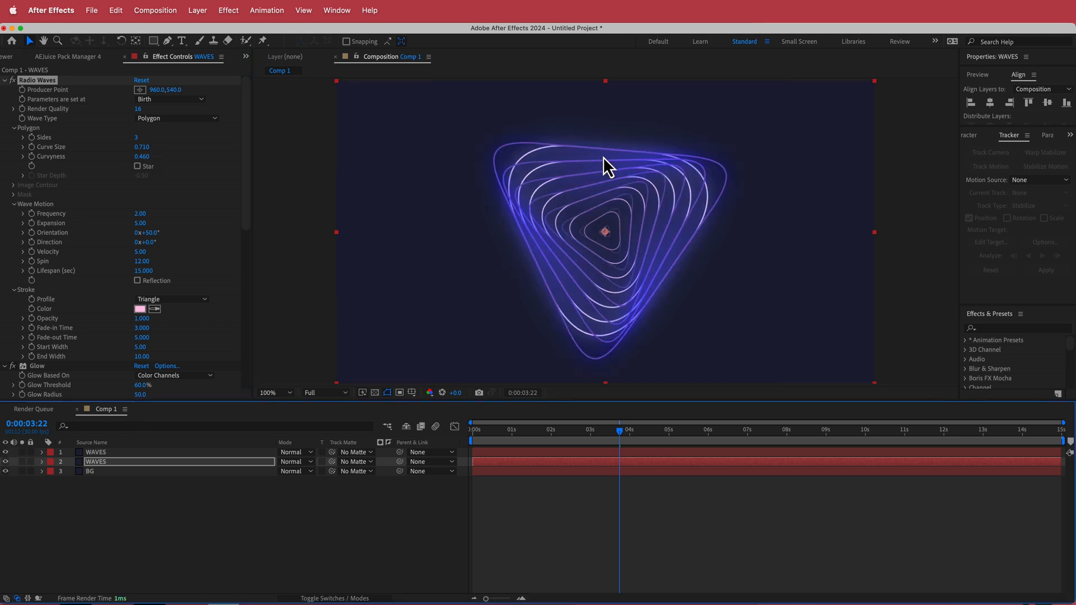
mouse_move(541, 280)
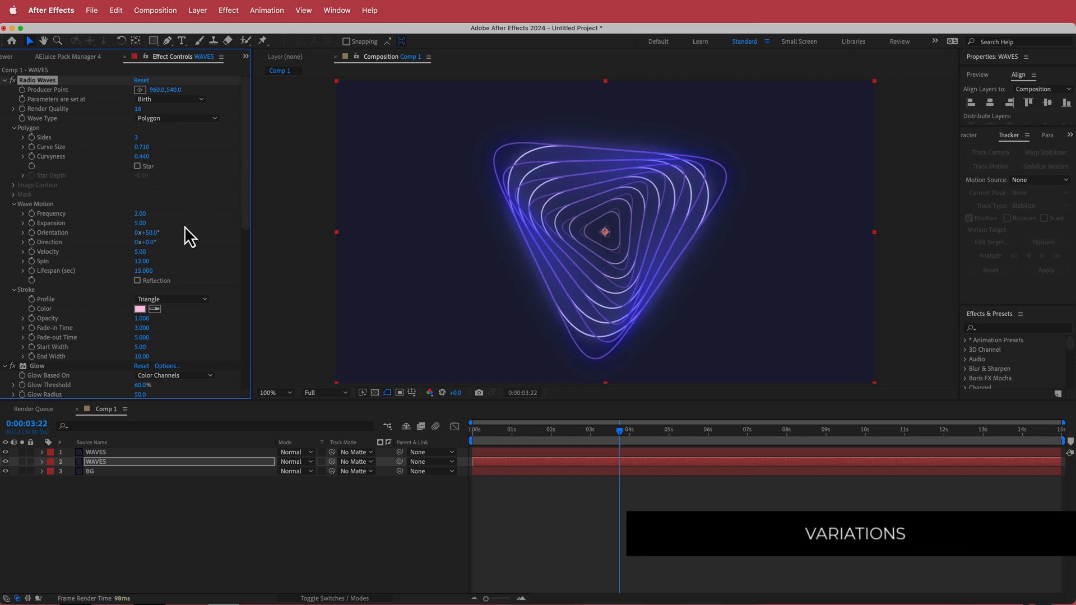
- Try a larger Wave Motion Expansion of 11.30, then return it to 5.00
drag(142, 223, 171, 223)
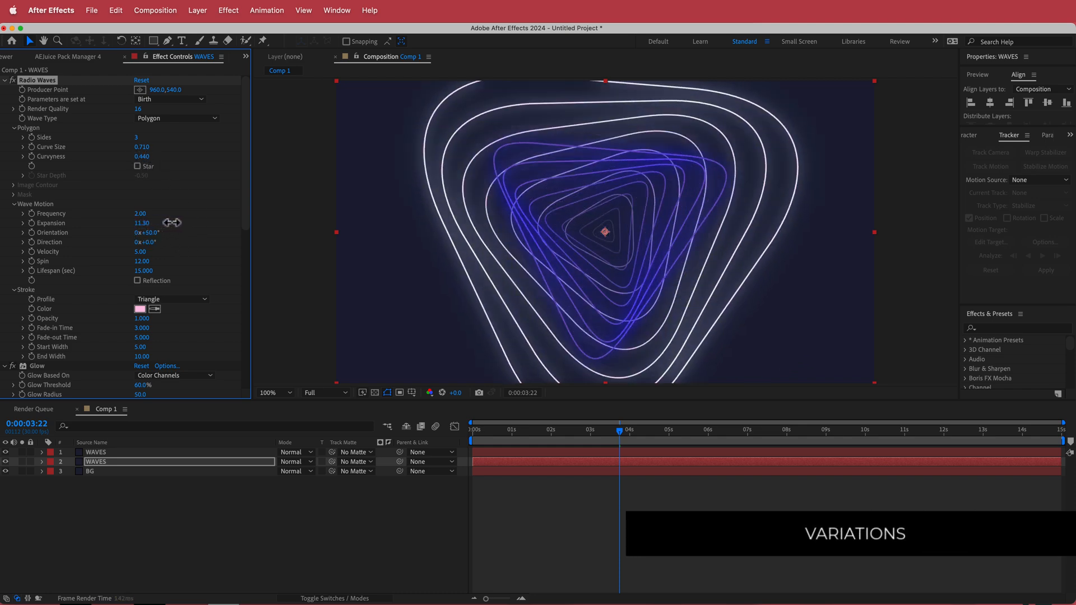
drag(142, 223, 206, 223)
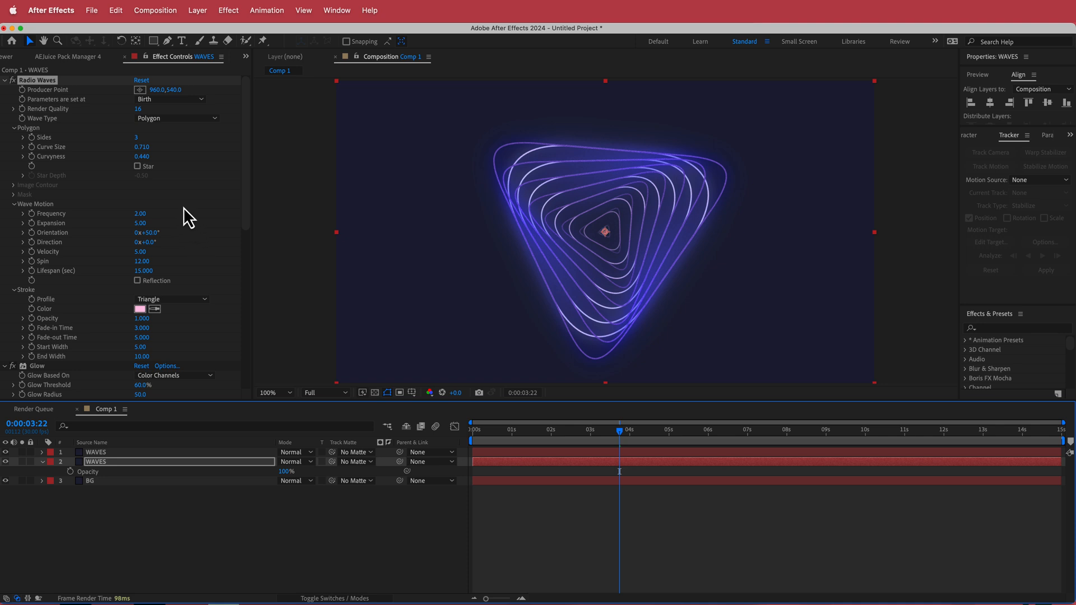
mouse_move(515, 182)
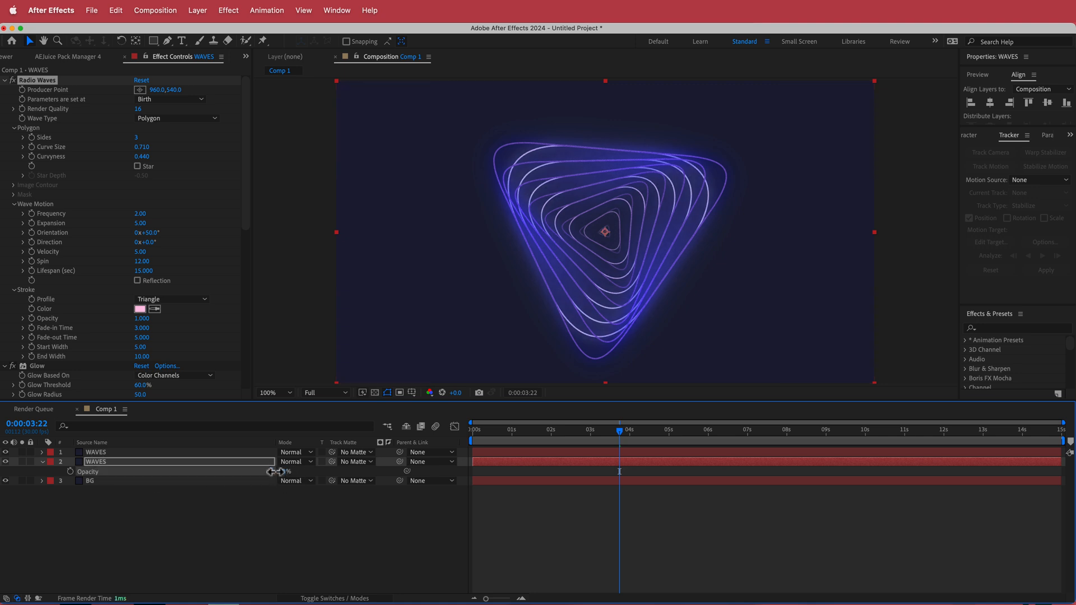
- Fade the copy to 26% opacity and 0.270 stroke opacity, previewing around four seconds
drag(284, 472, 241, 471)
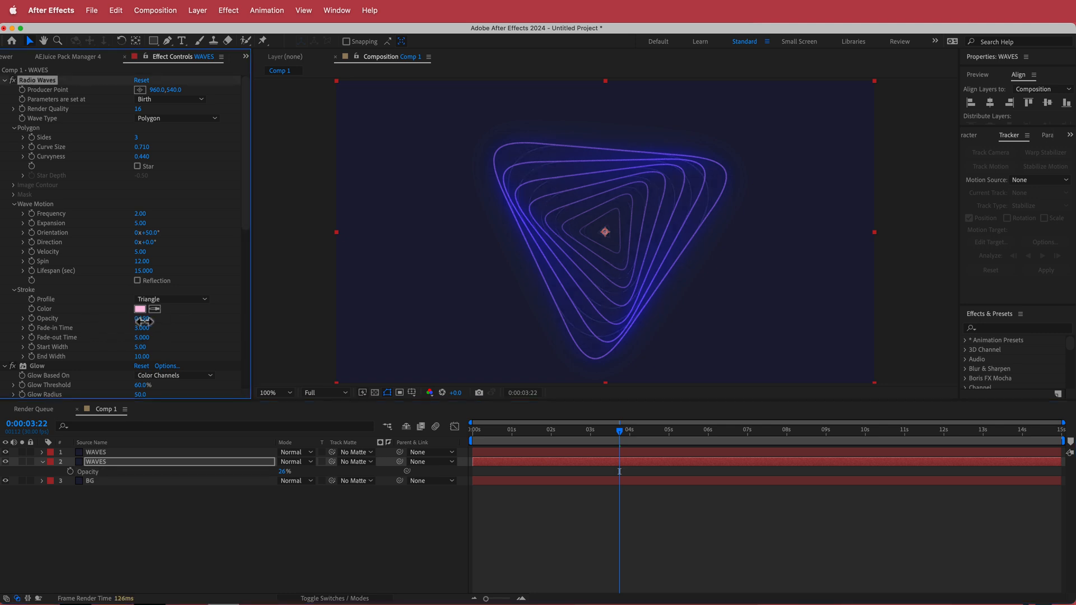
drag(141, 318, 158, 317)
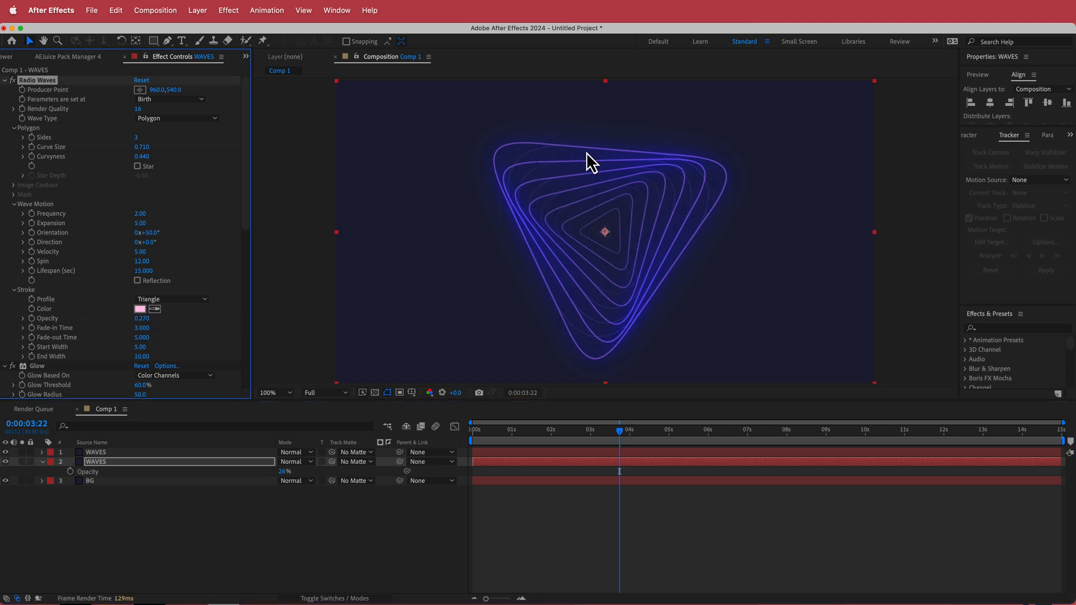
mouse_move(458, 308)
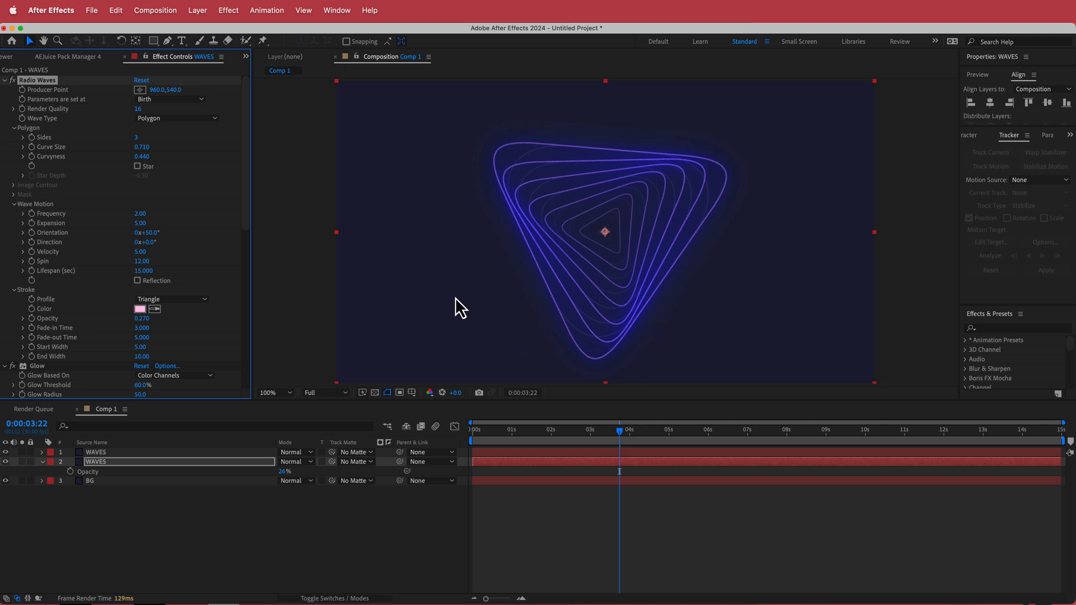
click(536, 430)
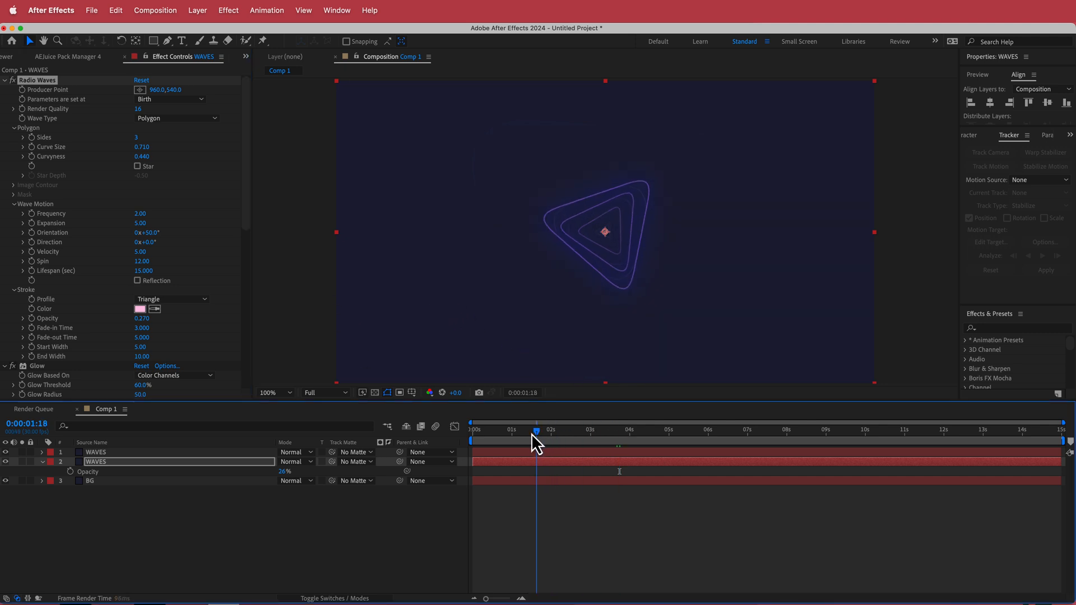
click(729, 430)
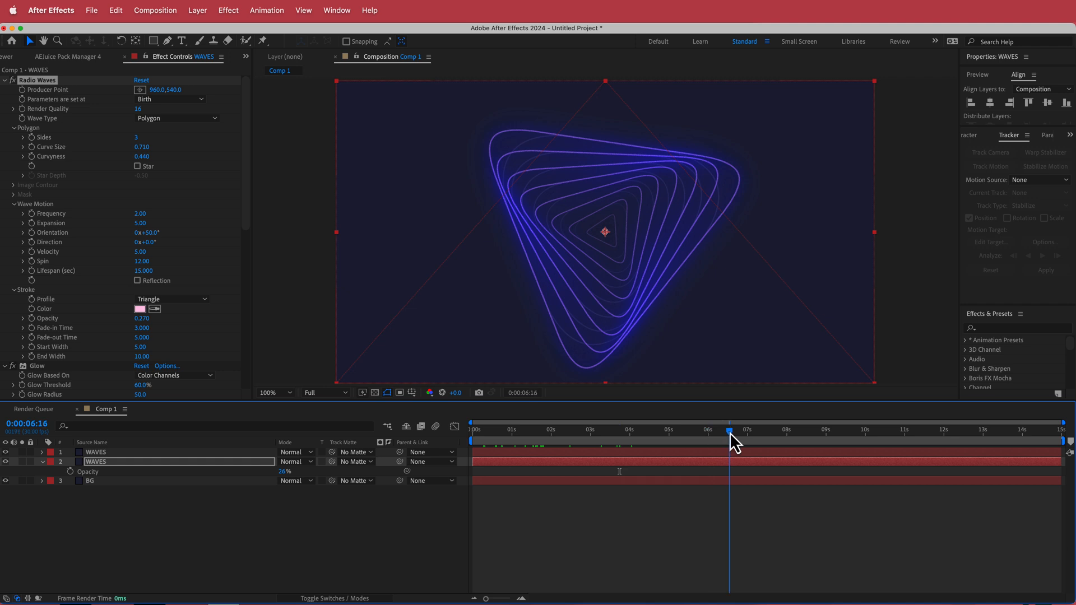
drag(730, 437, 707, 437)
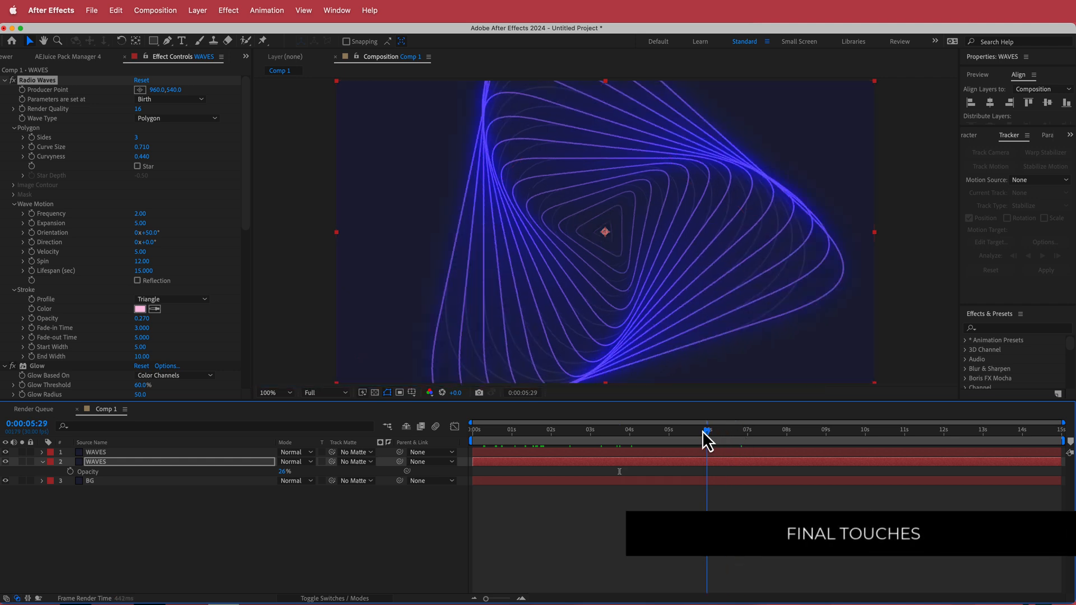
drag(706, 429, 652, 430)
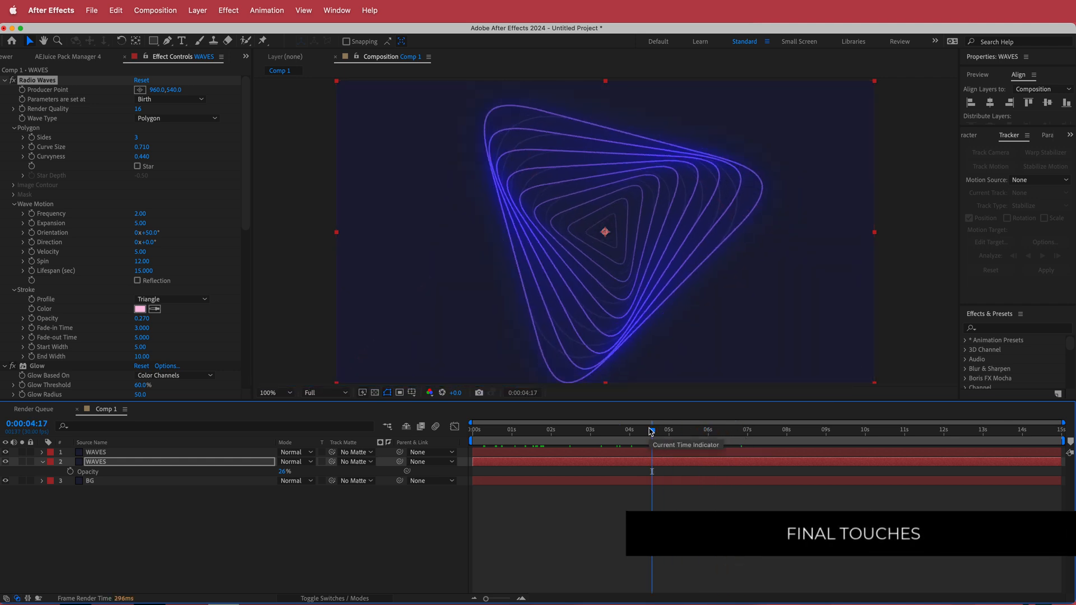
drag(650, 430, 623, 430)
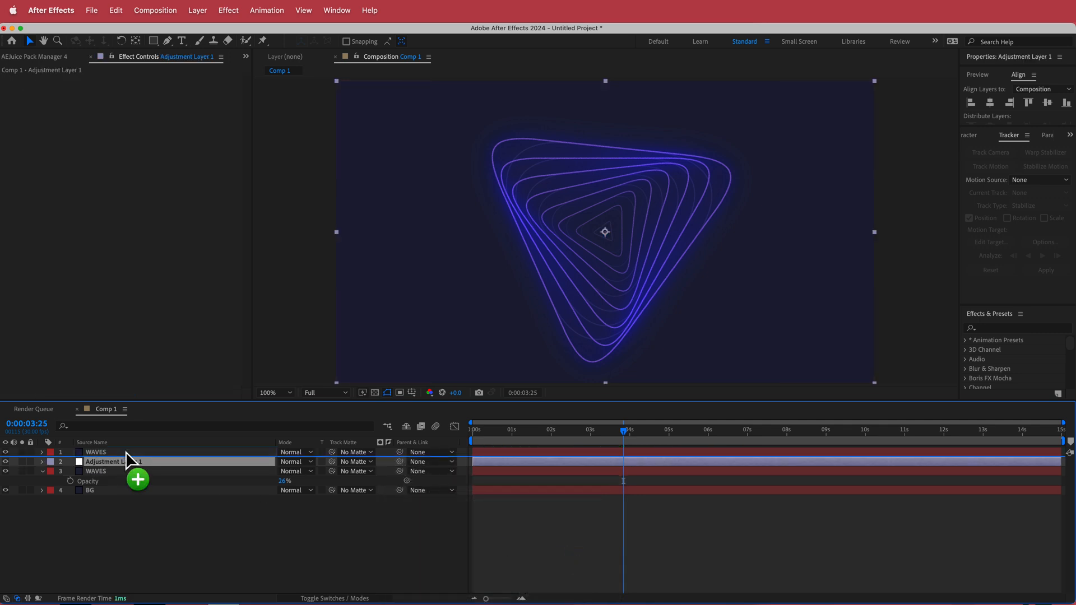
- Search Effects for Noise and apply it to the adjustment layer
text(n)
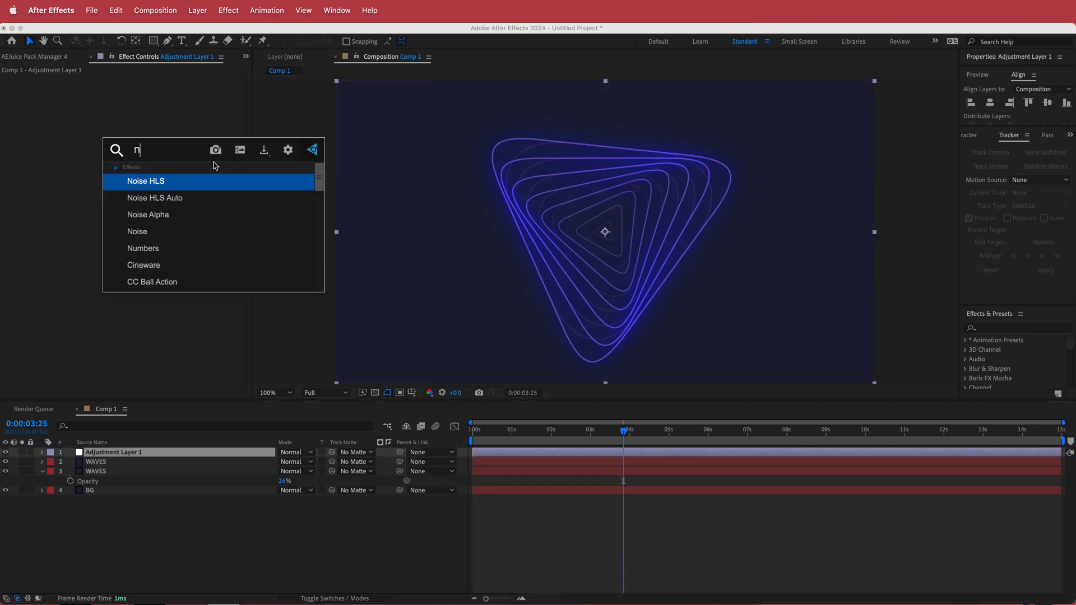
double_click(137, 231)
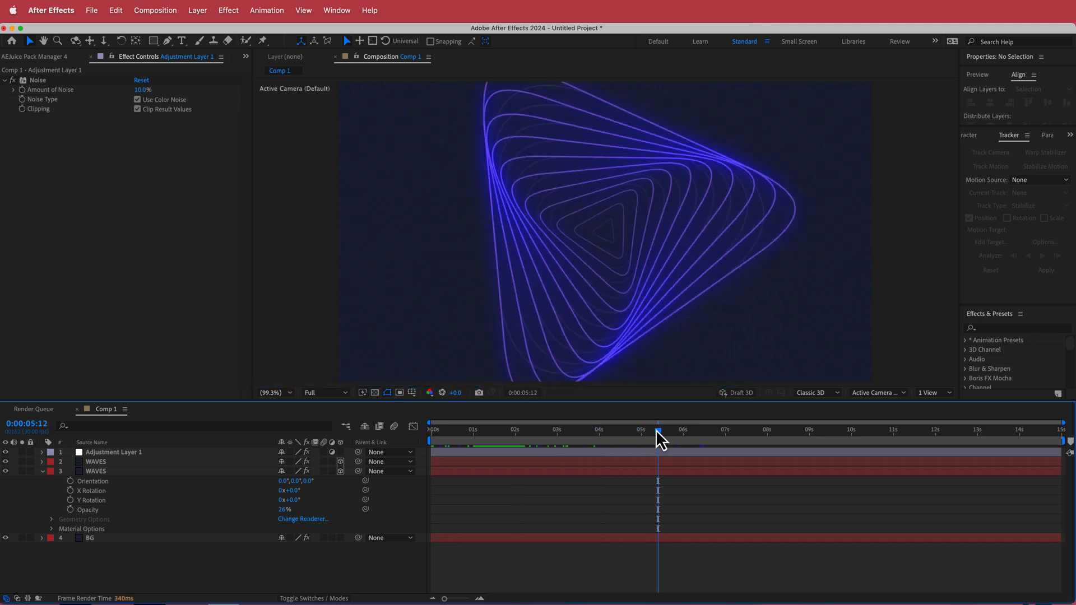
mouse_move(657, 432)
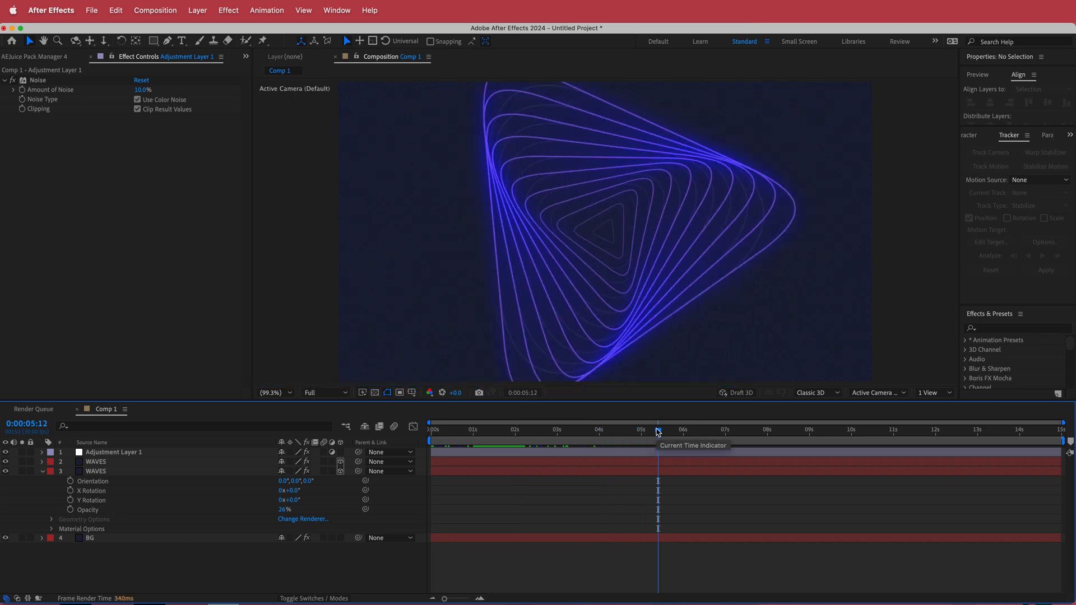